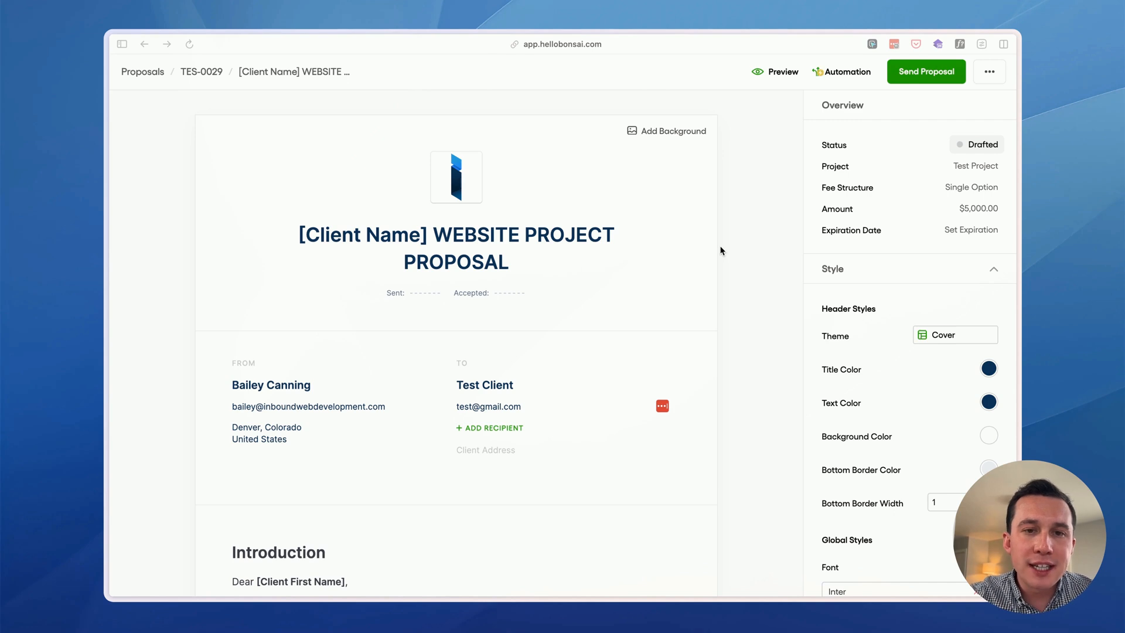
pyautogui.moveTo(436, 241)
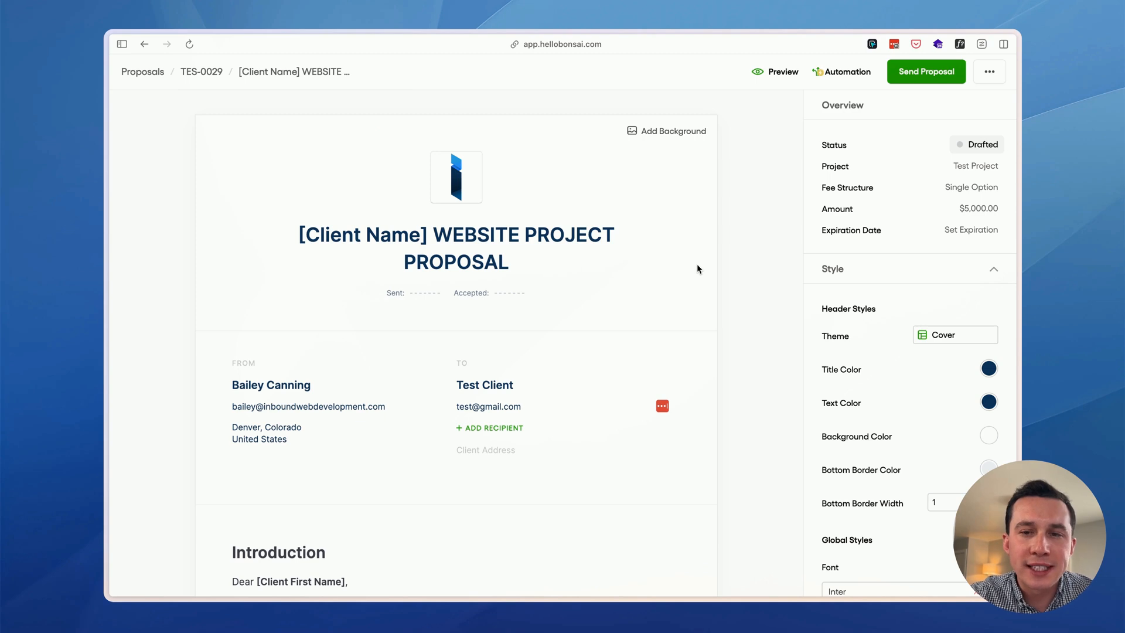
# Scroll from the proposal's cover header down to the Introduction letter
pyautogui.scroll(-3)
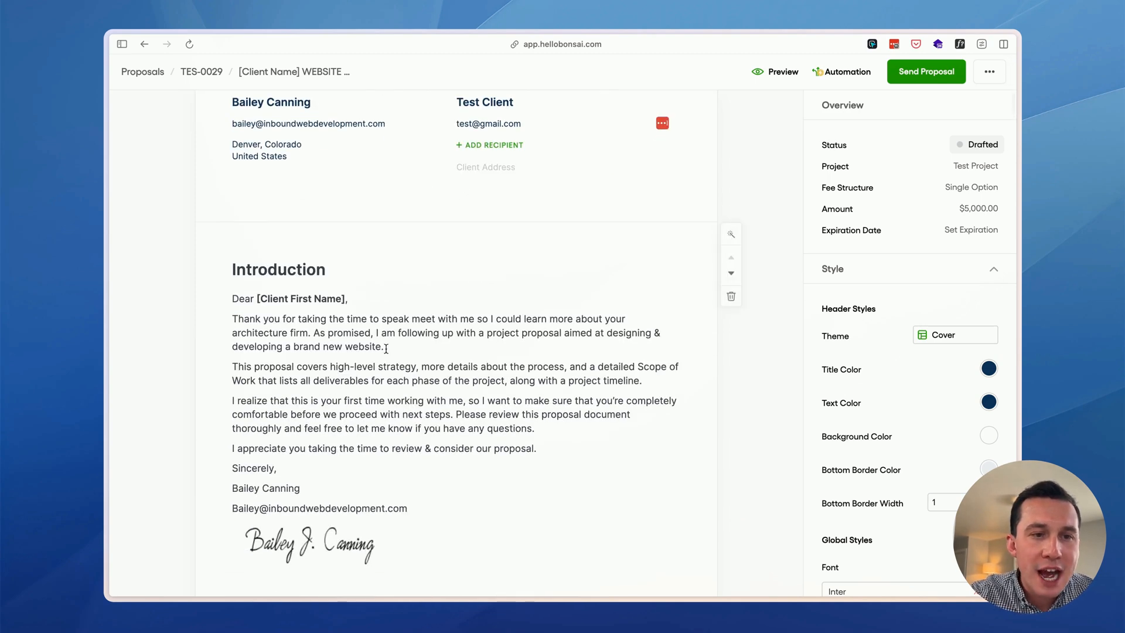
# Scroll past the Introduction and signature to the Project Overview goals and Strategy Workshop step
pyautogui.scroll(-3)
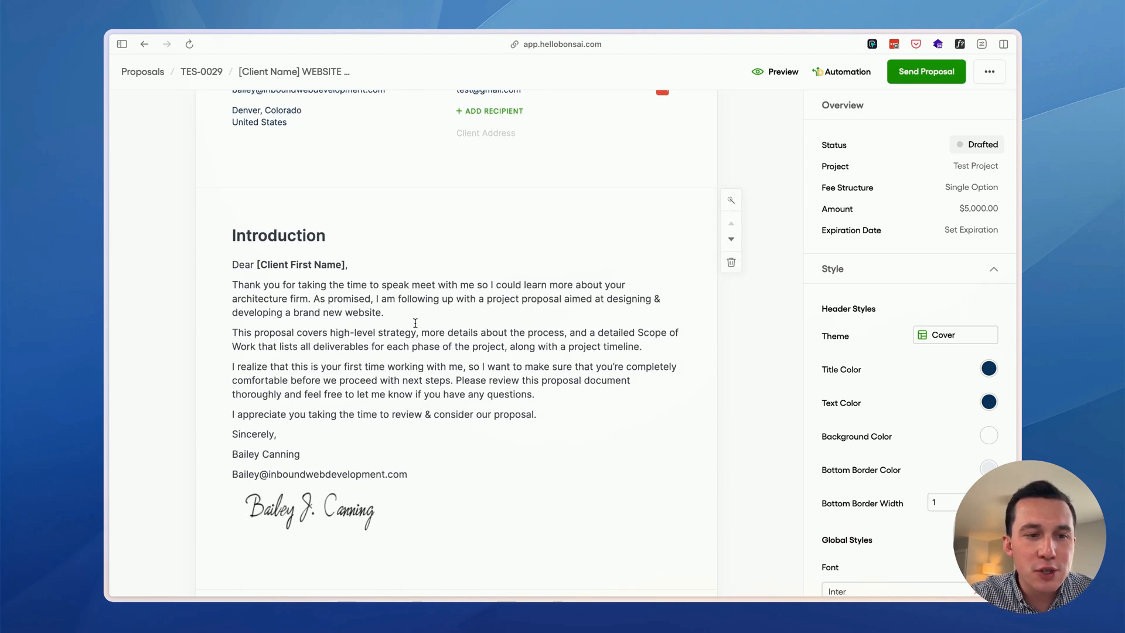
pyautogui.scroll(-3)
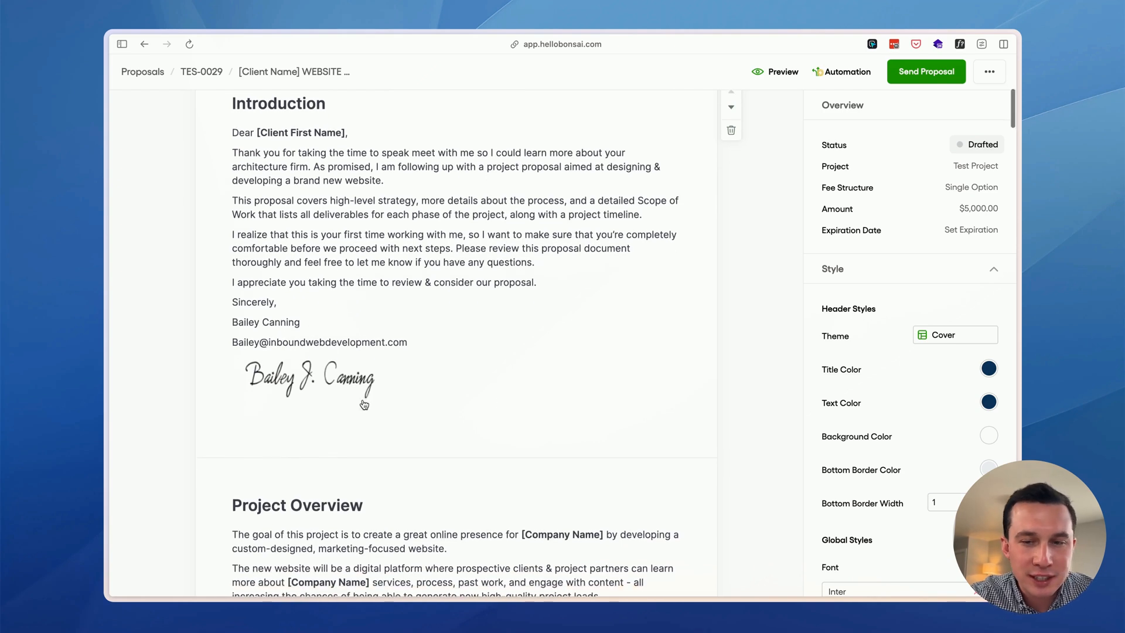
pyautogui.scroll(-3)
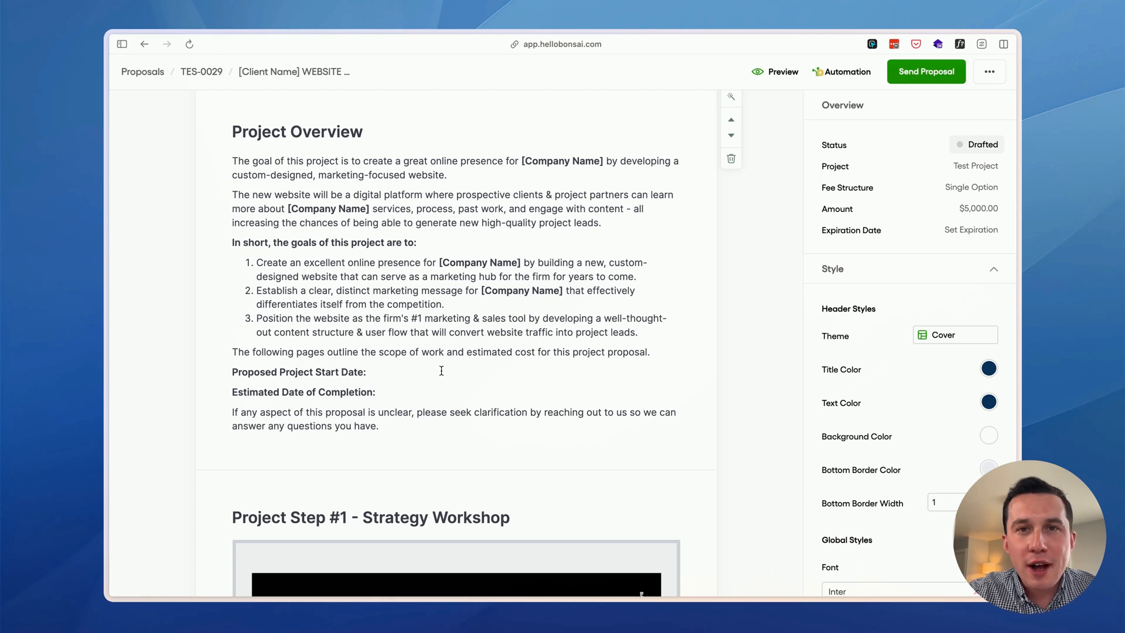
pyautogui.click(369, 371)
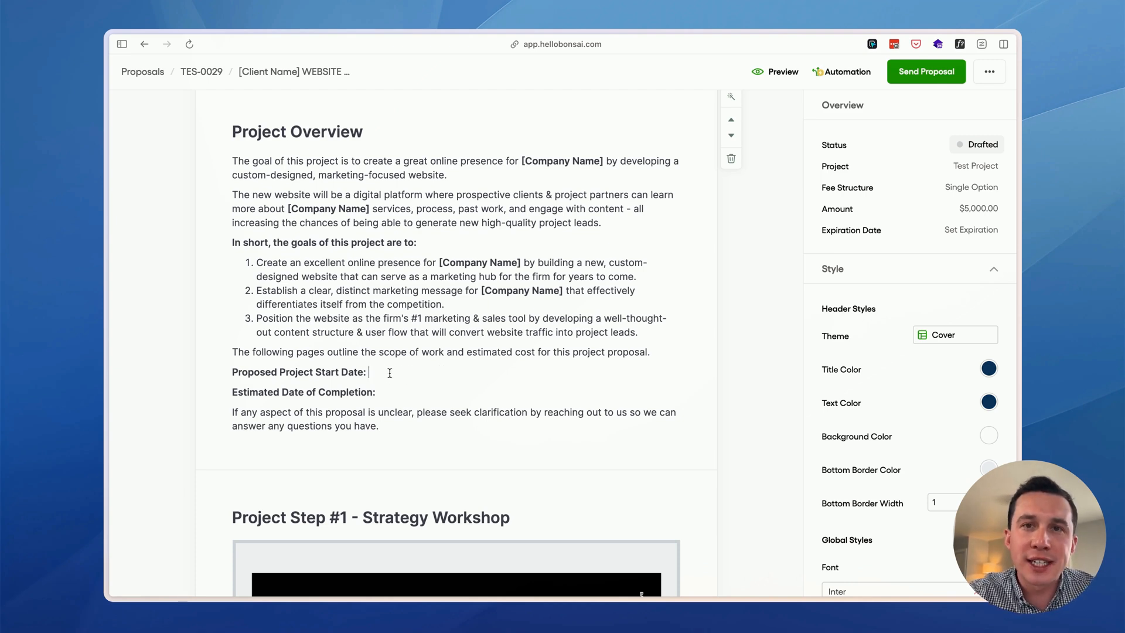
pyautogui.click(380, 392)
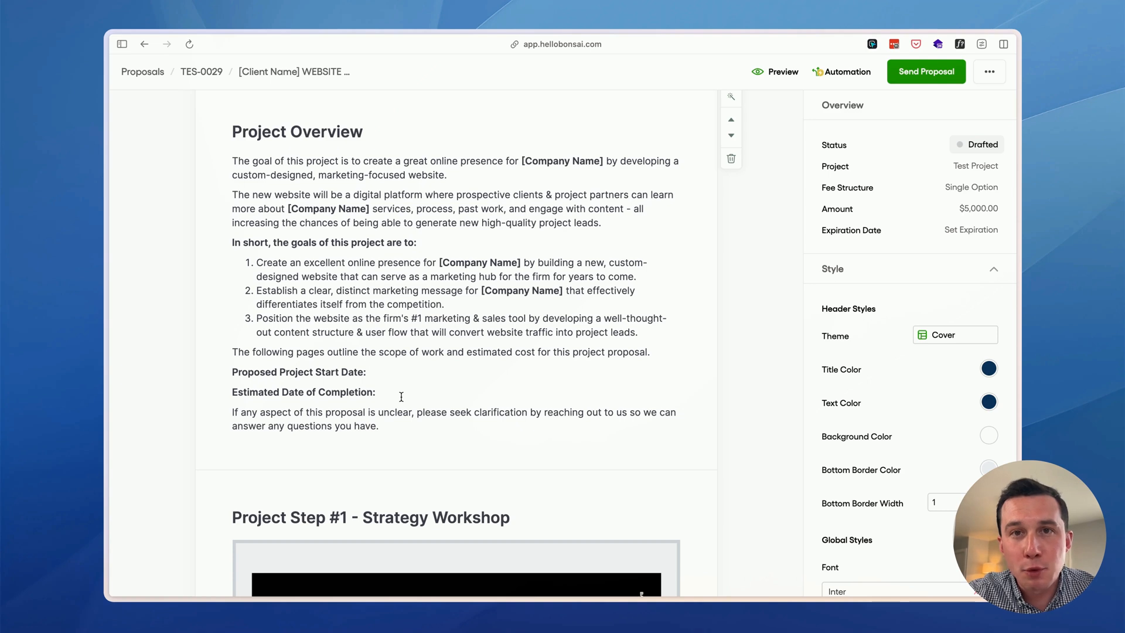
pyautogui.scroll(-3)
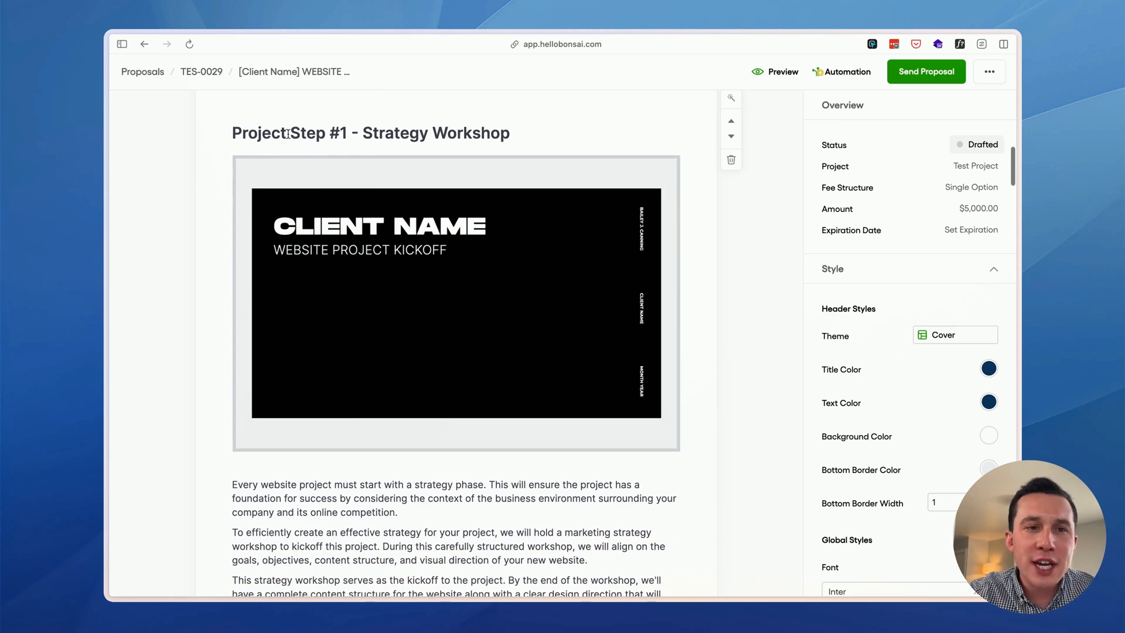
pyautogui.moveTo(485, 210)
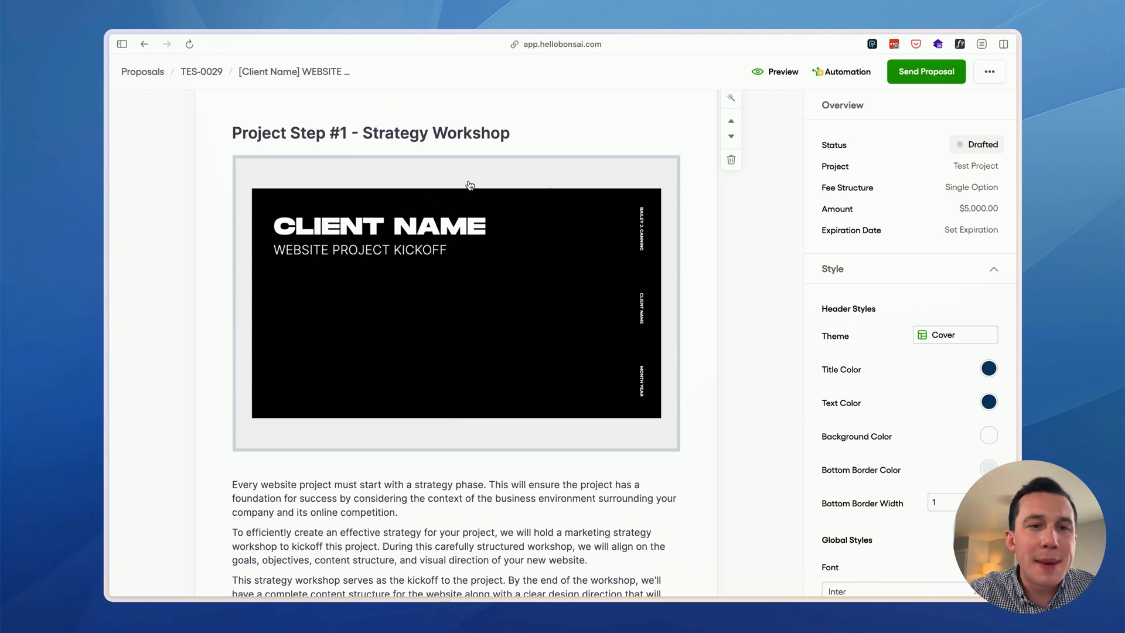
pyautogui.moveTo(667, 245)
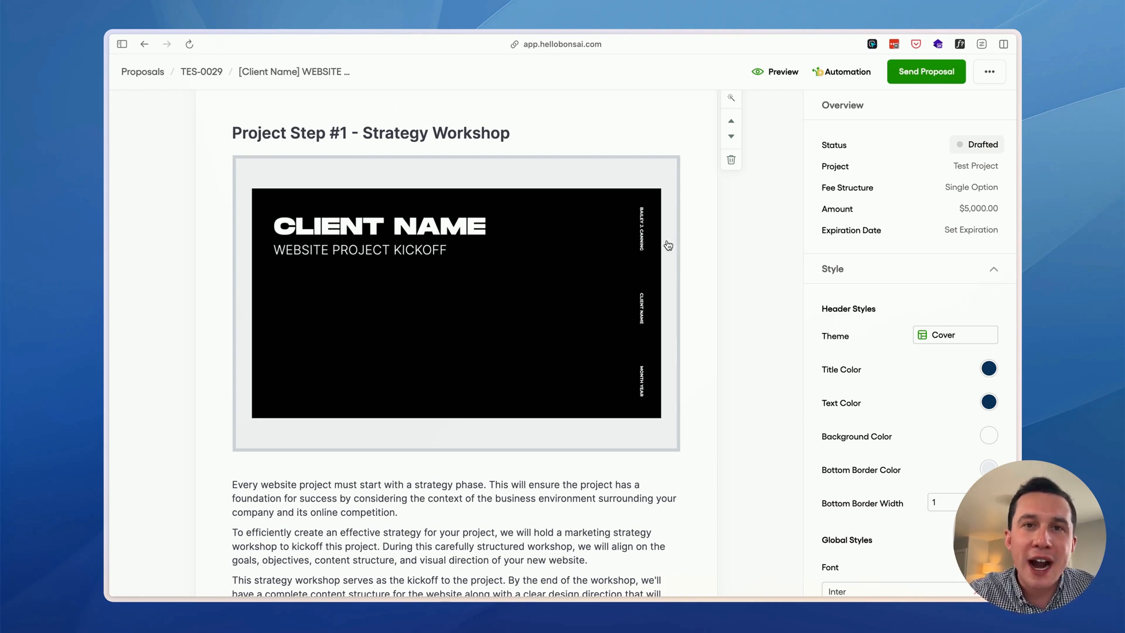
pyautogui.moveTo(613, 304)
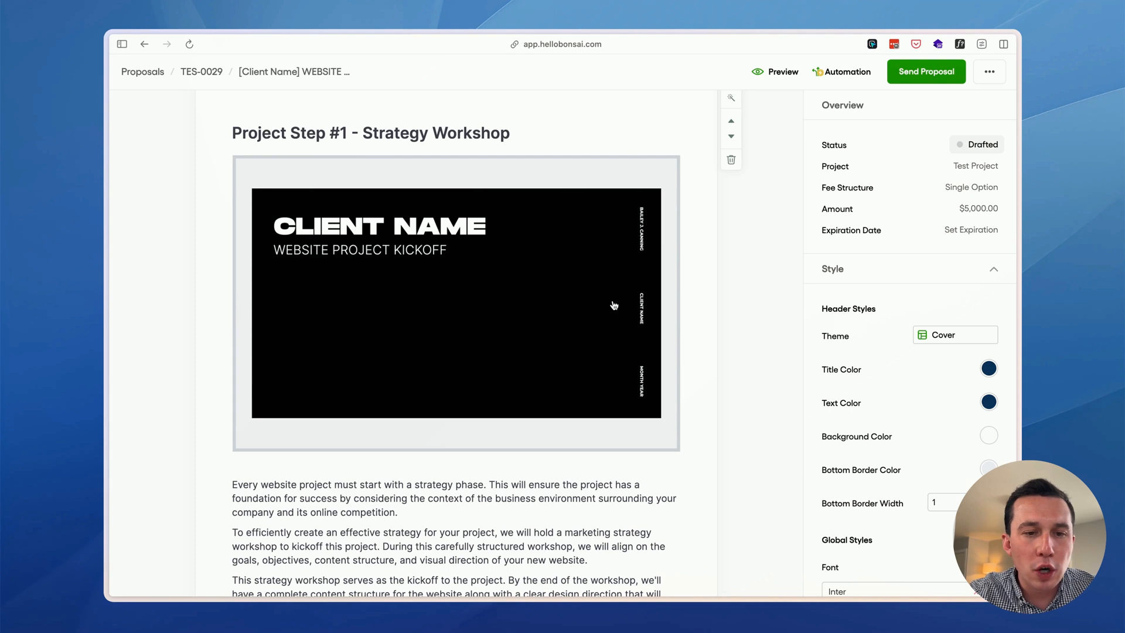
# Scroll through the Strategy Workshop step to Project Step #2, Low-Fidelity UX Design
pyautogui.scroll(-3)
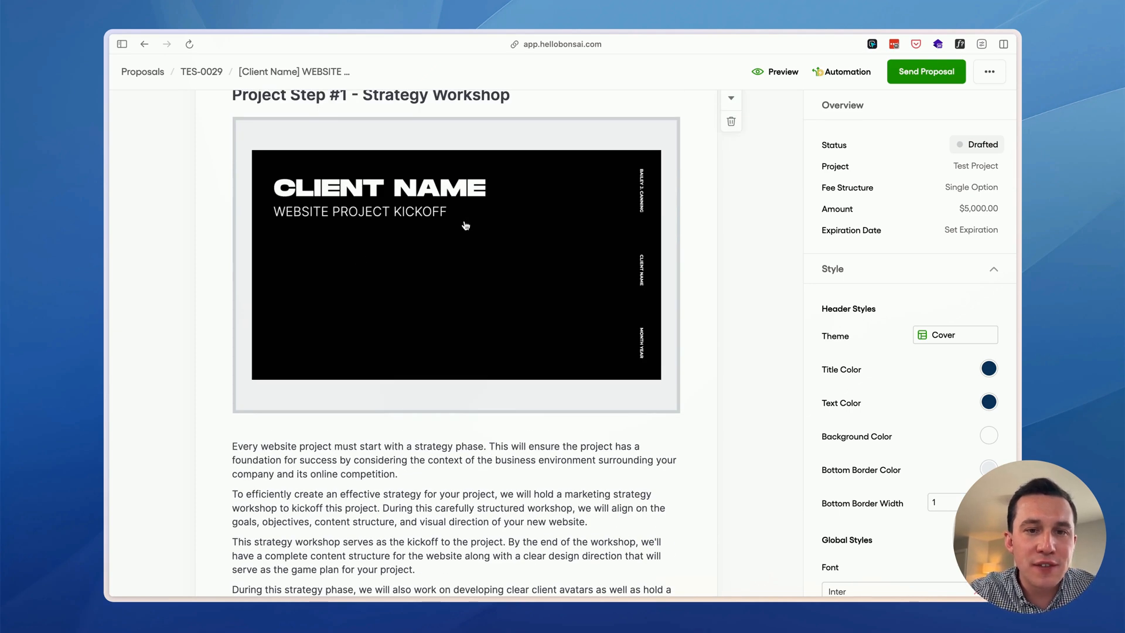
pyautogui.scroll(-3)
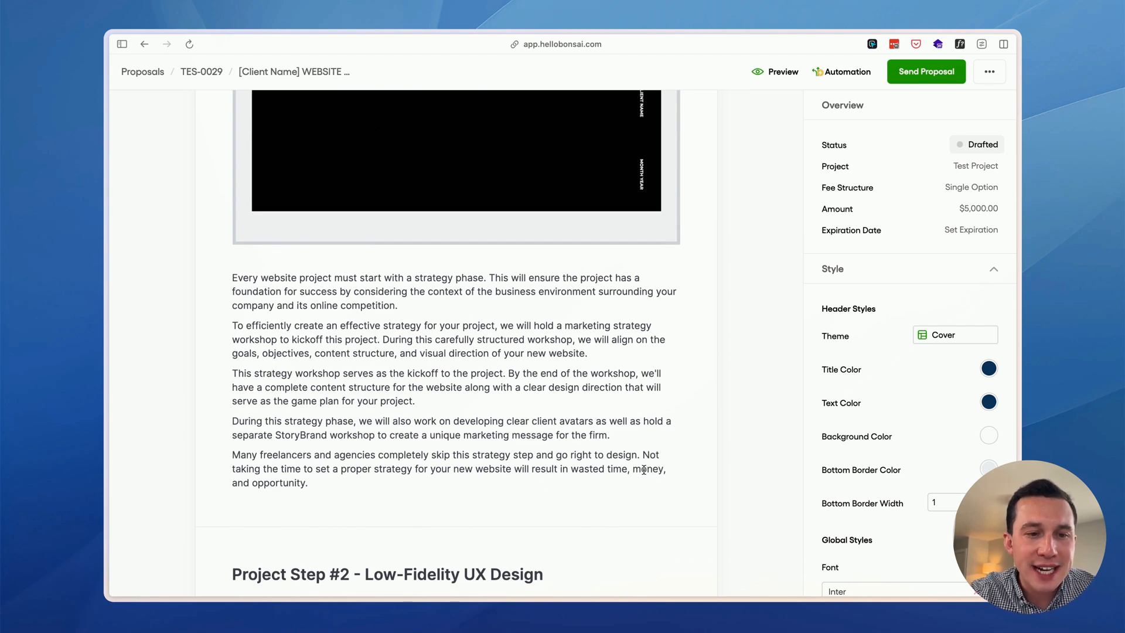
pyautogui.scroll(-3)
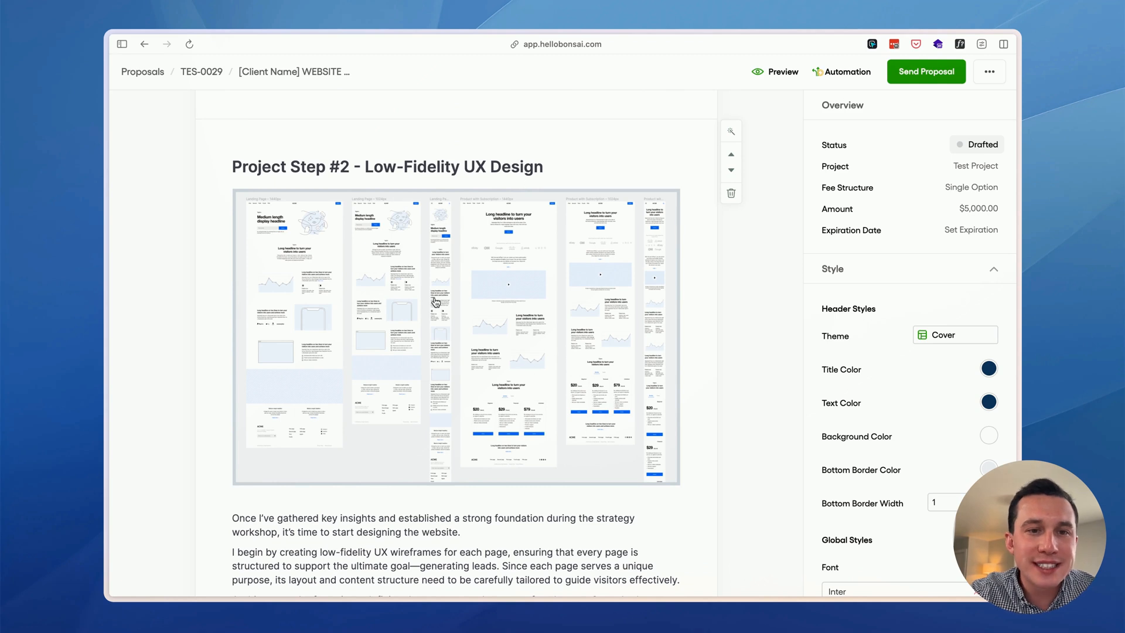
pyautogui.moveTo(567, 321)
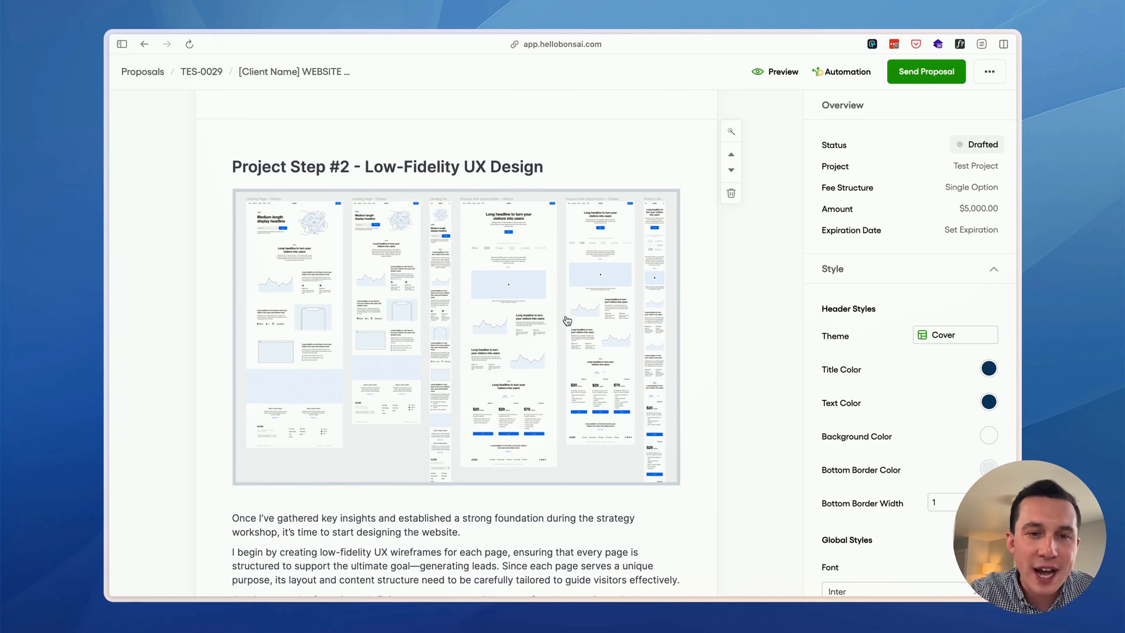
# Scroll through the copywriting step to Project Step #4, High-Fidelity UI Design, with its mockups
pyautogui.scroll(-3)
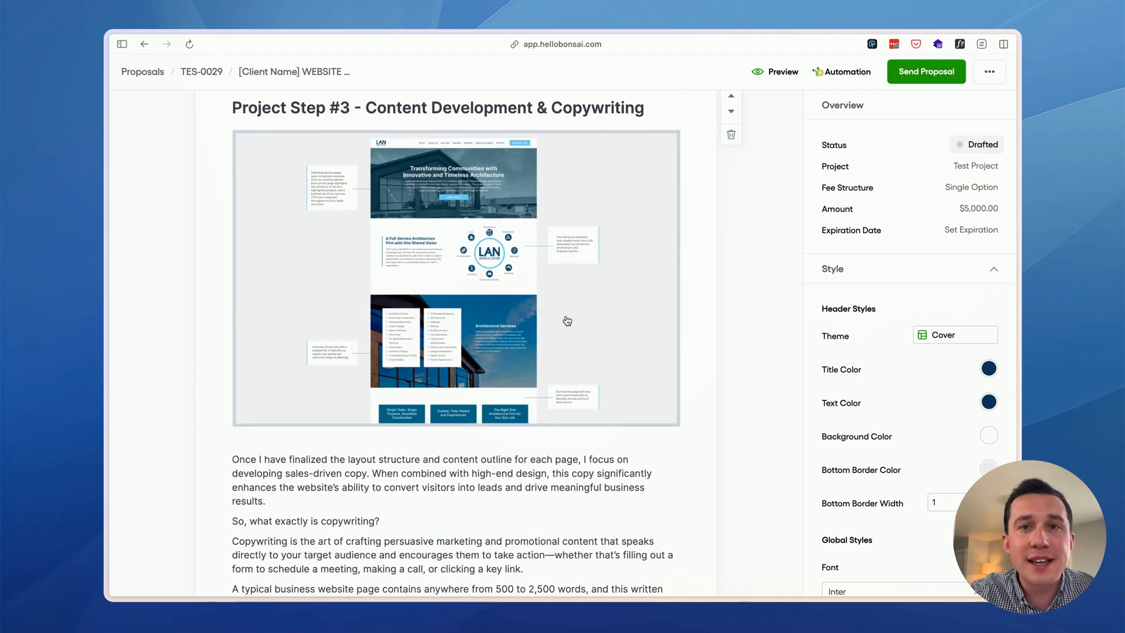
pyautogui.scroll(-3)
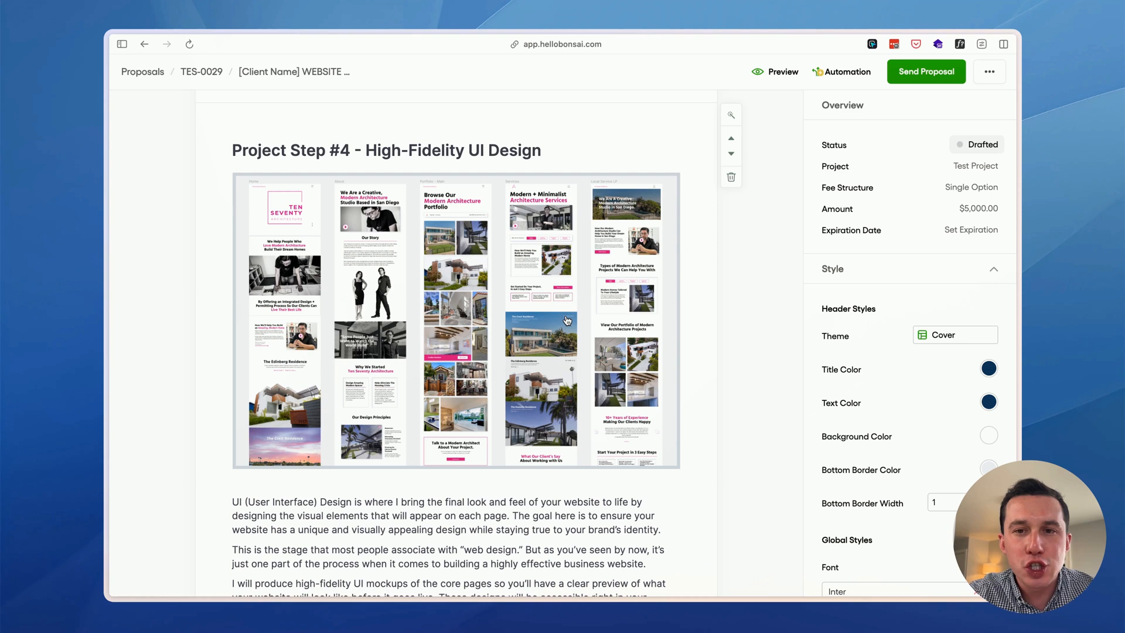
# Scroll through Step #5 Responsive Web Development and Step #6 QA Testing & Launch to their end
pyautogui.scroll(-3)
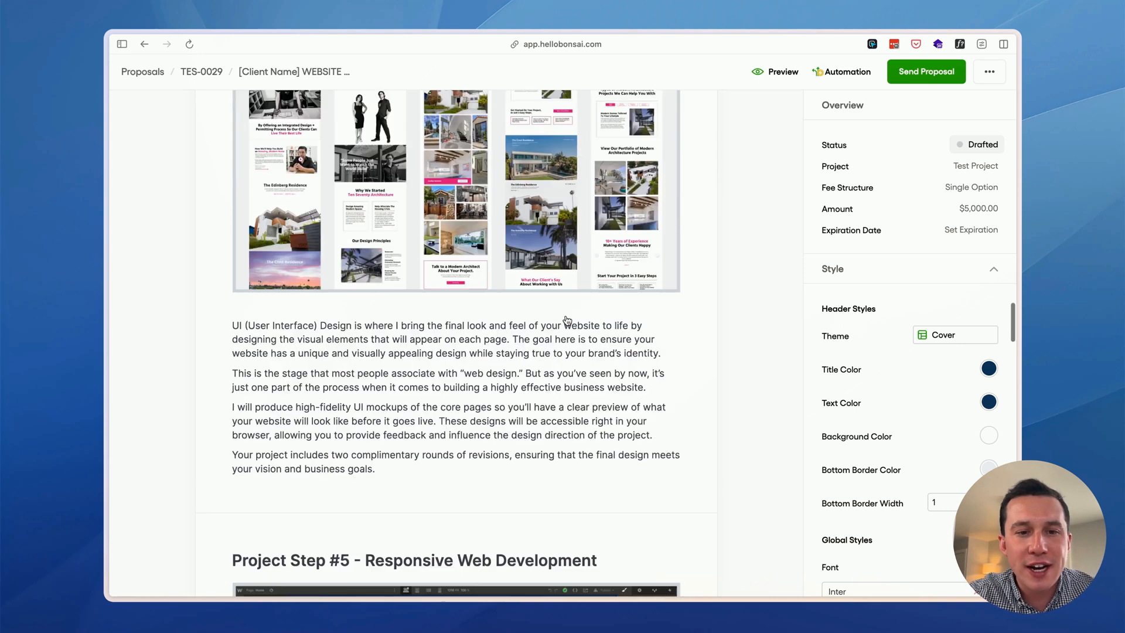
pyautogui.scroll(-3)
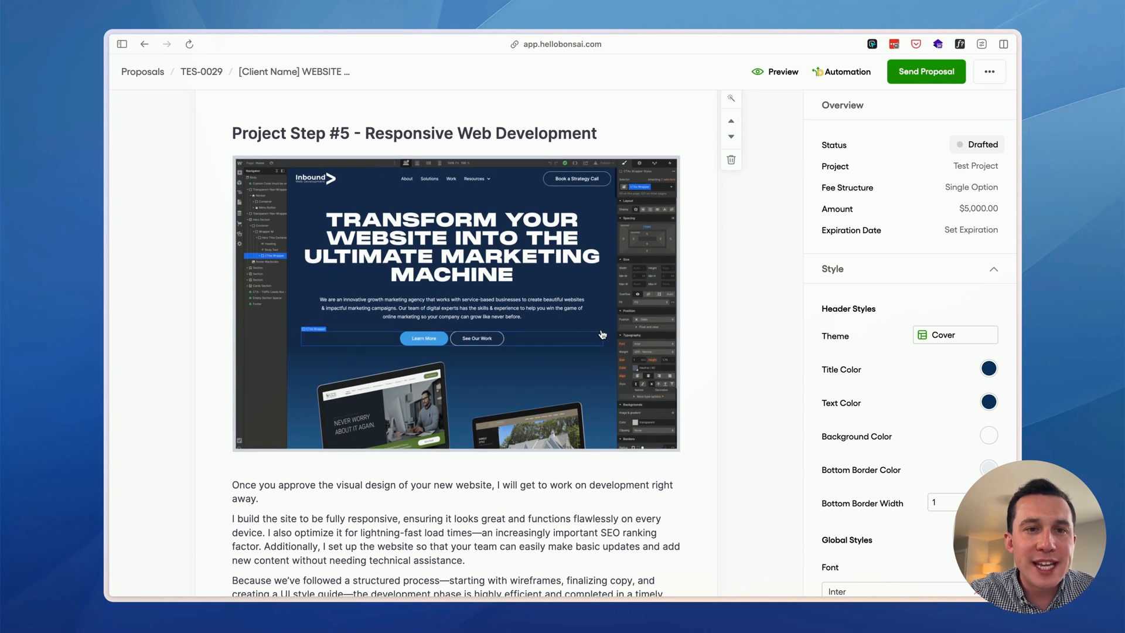
pyautogui.scroll(-3)
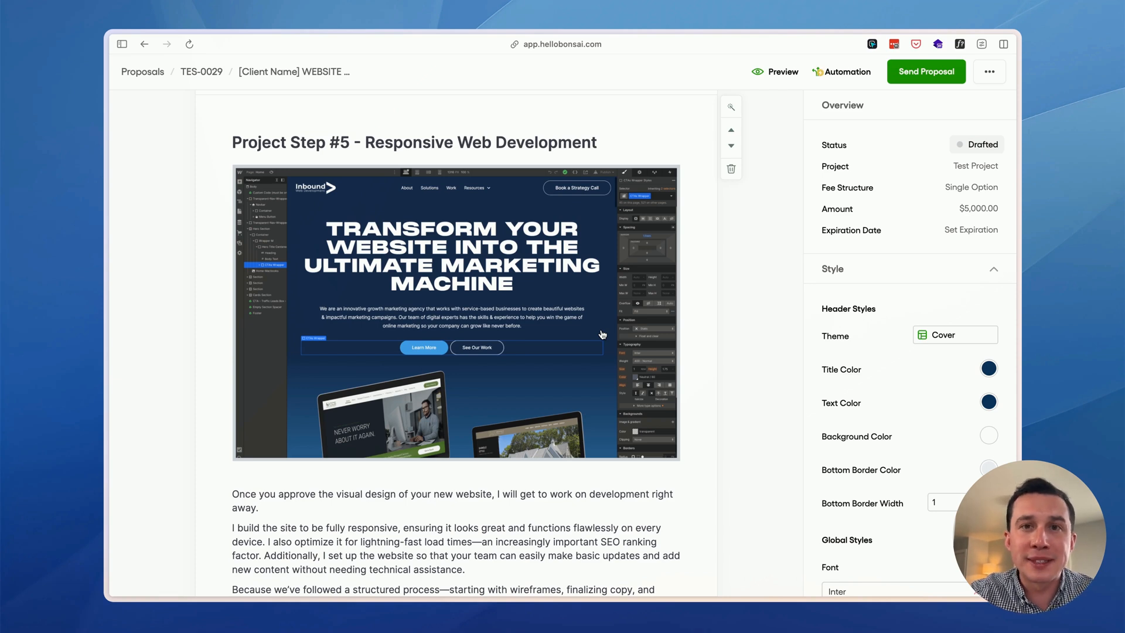
pyautogui.scroll(-3)
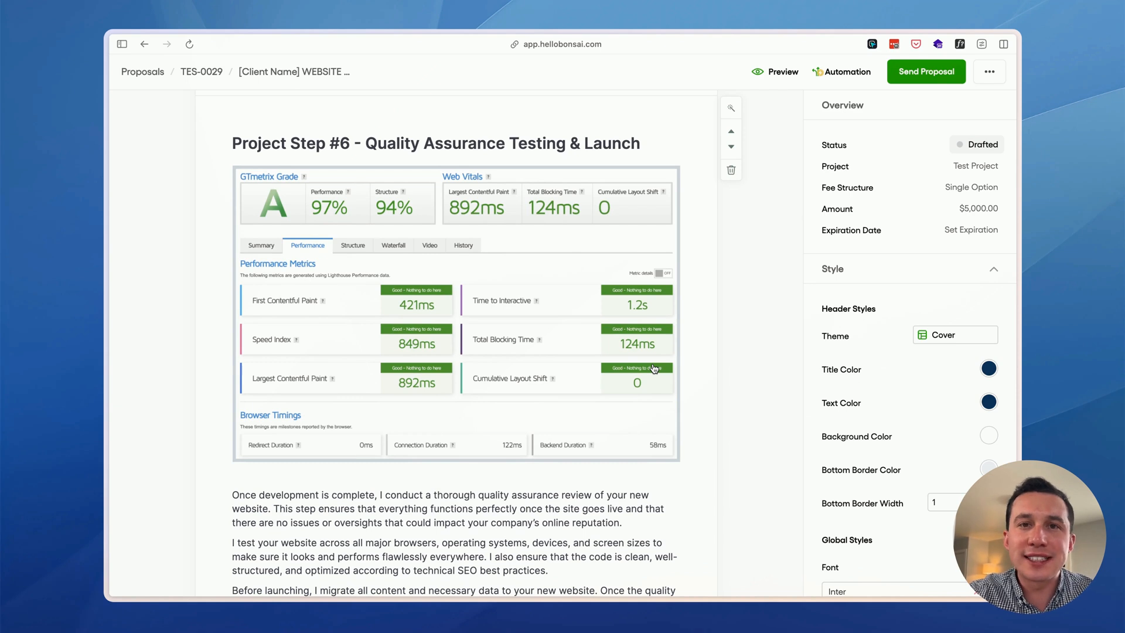
pyautogui.scroll(-3)
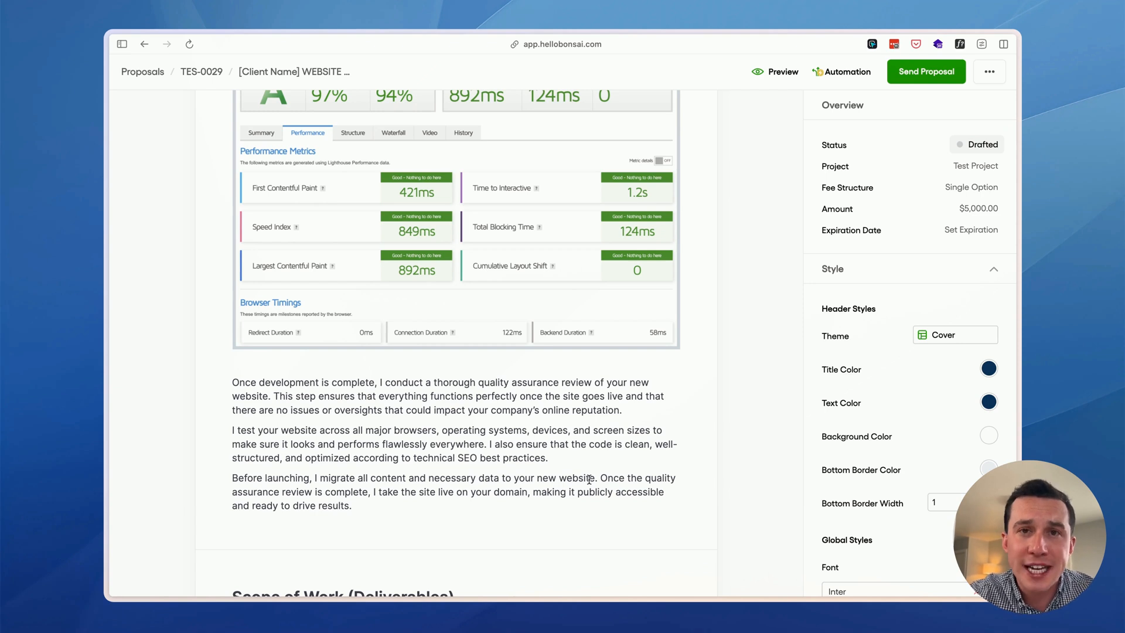
pyautogui.scroll(-3)
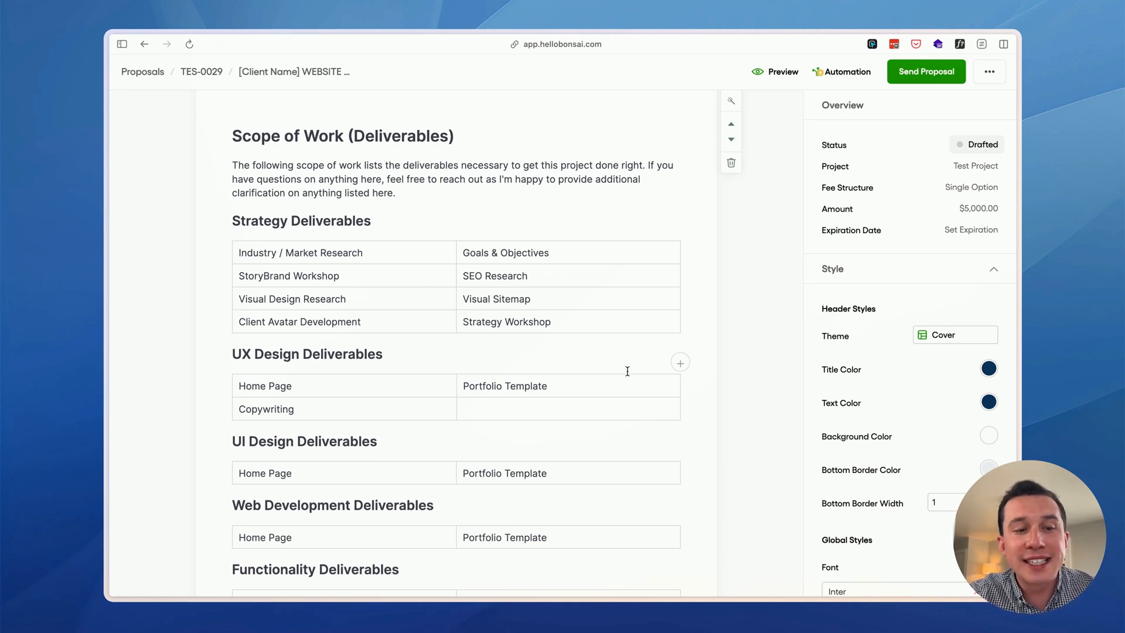
pyautogui.moveTo(400, 446)
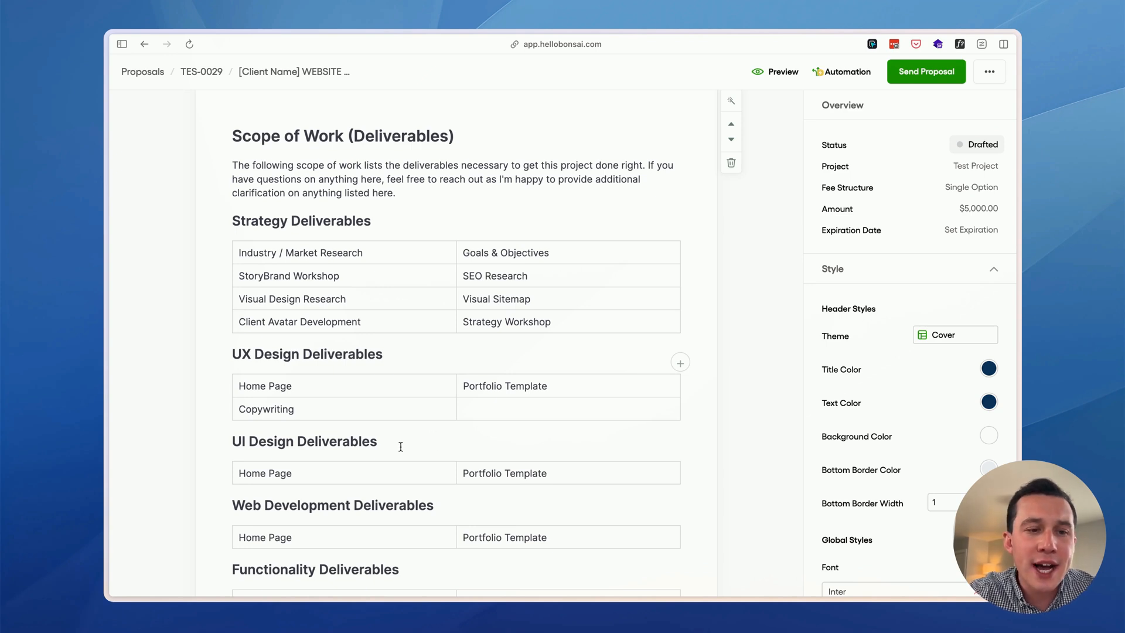
pyautogui.scroll(-3)
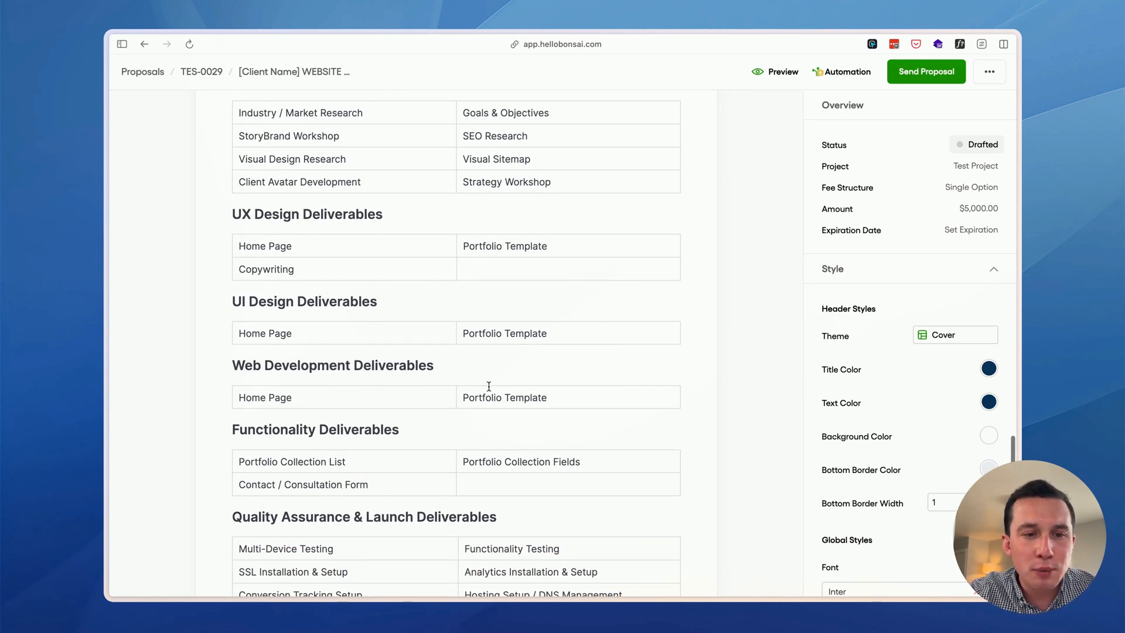
pyautogui.scroll(-3)
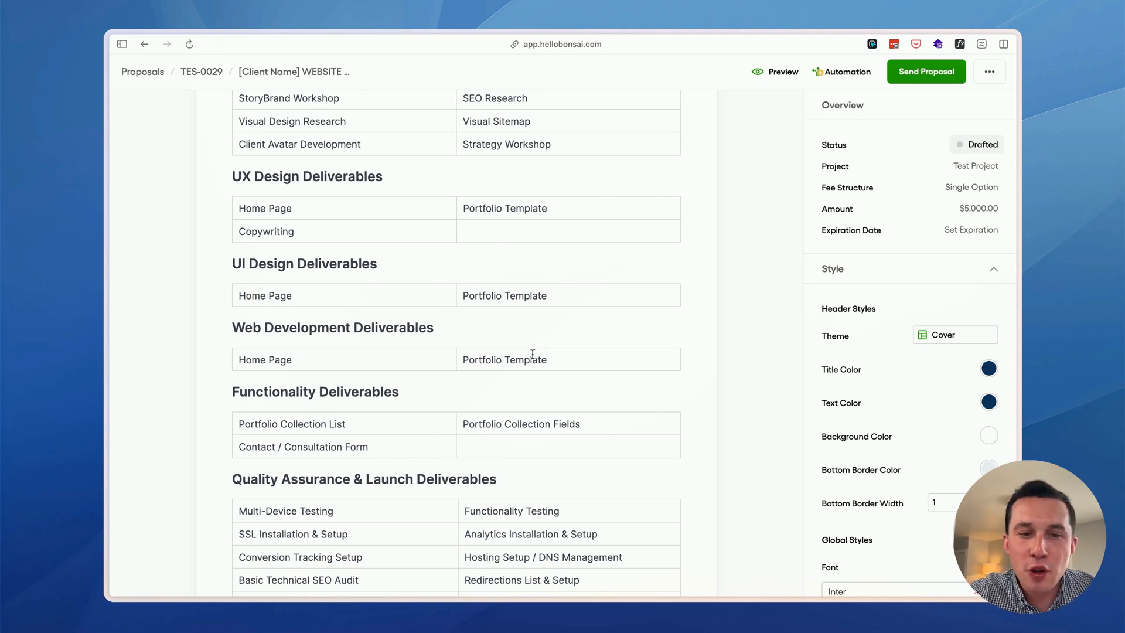
pyautogui.scroll(-3)
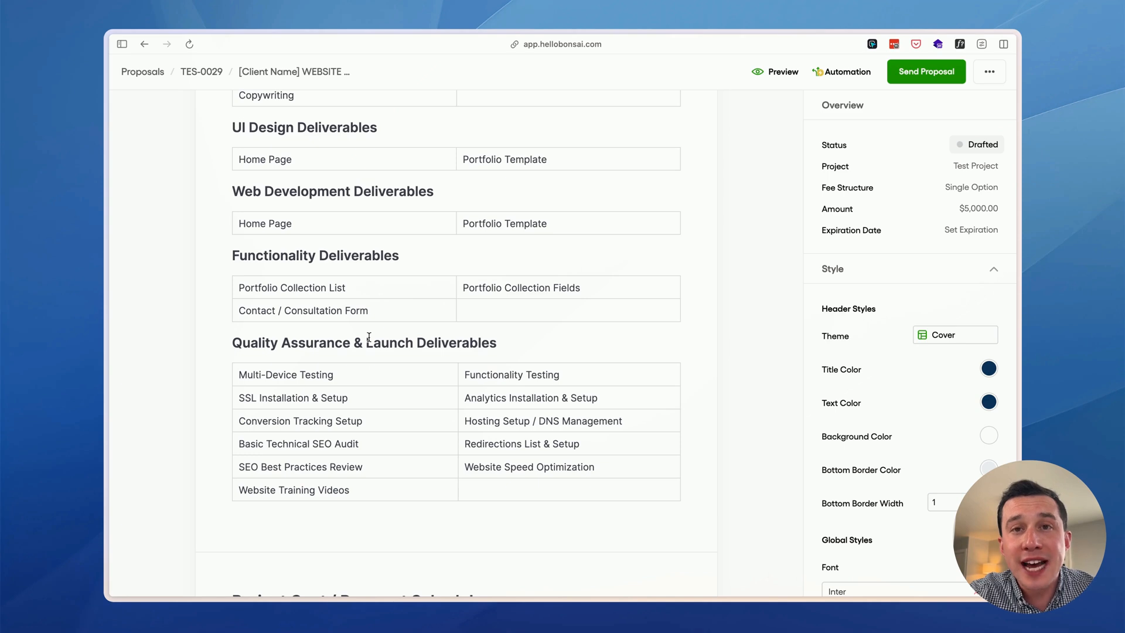
pyautogui.scroll(-3)
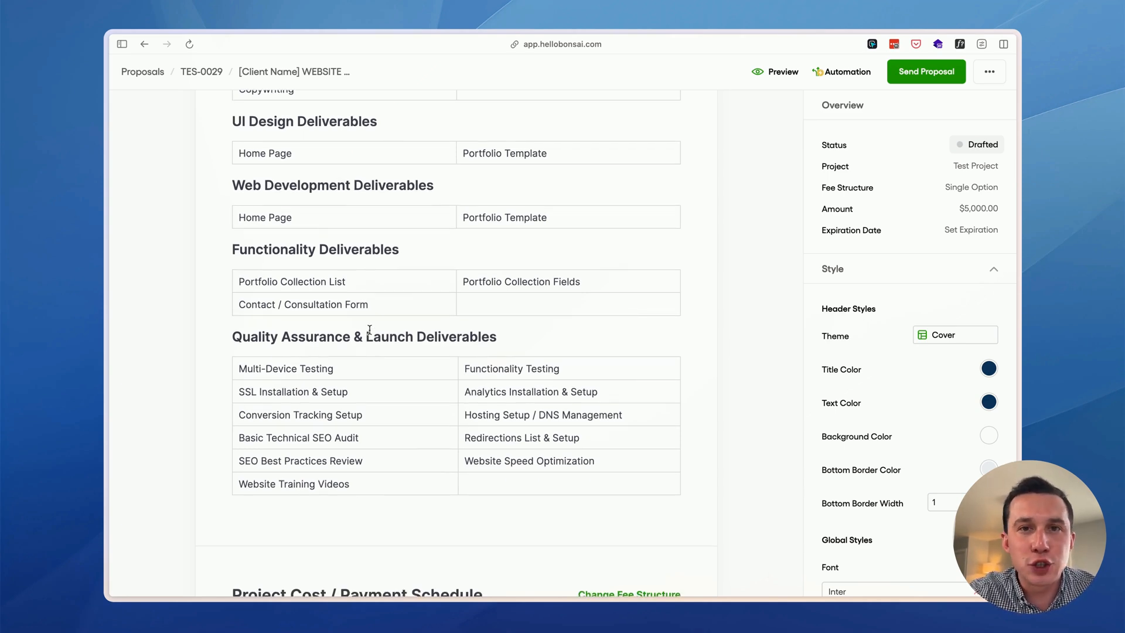
pyautogui.scroll(-3)
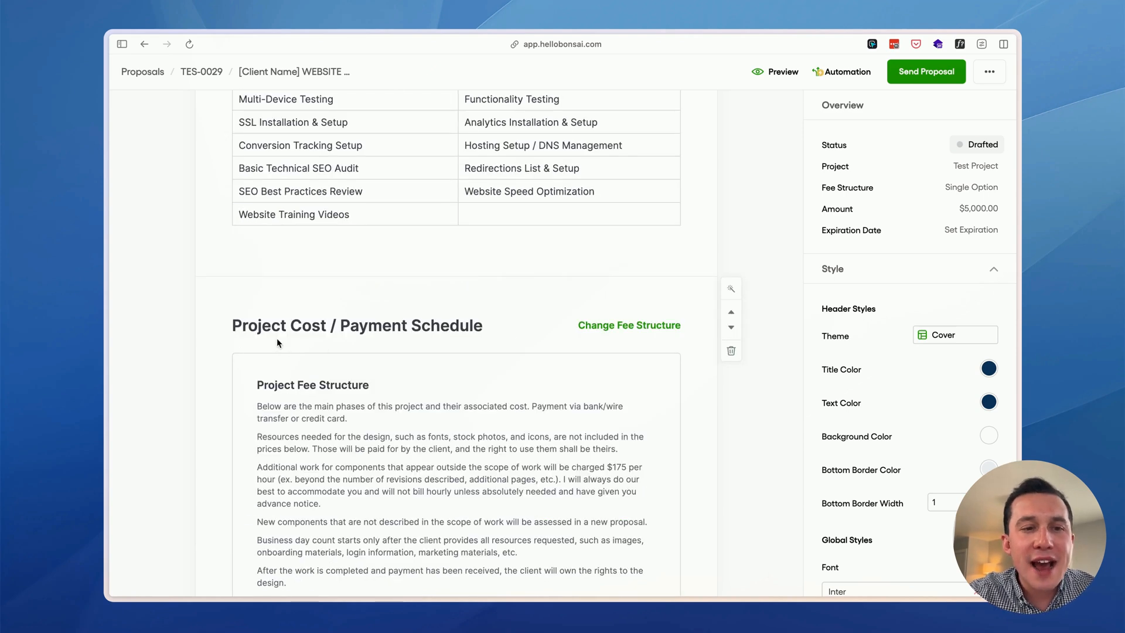
# Add a blank line item under the $5,000 Project Payment, then reach the Project Timeline
pyautogui.scroll(-3)
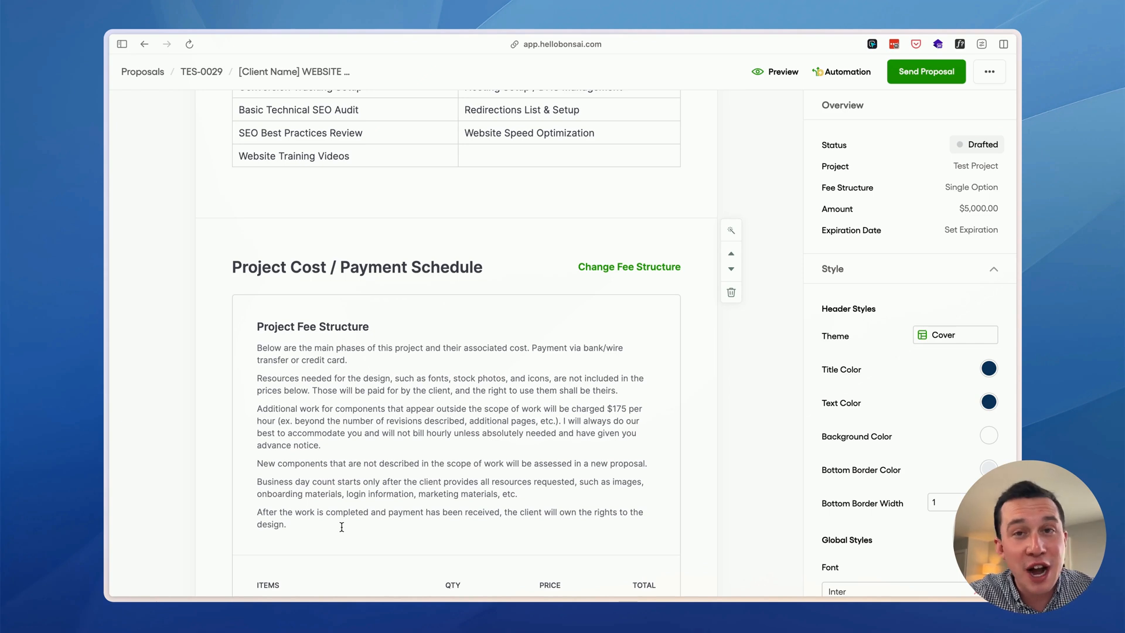
pyautogui.scroll(-3)
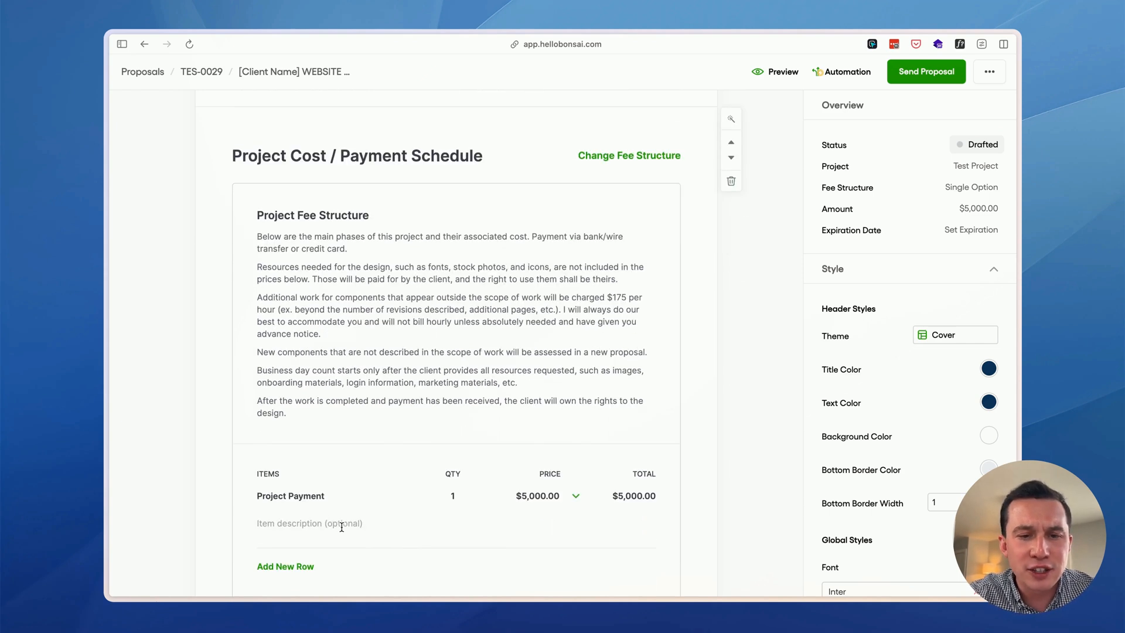
pyautogui.scroll(-3)
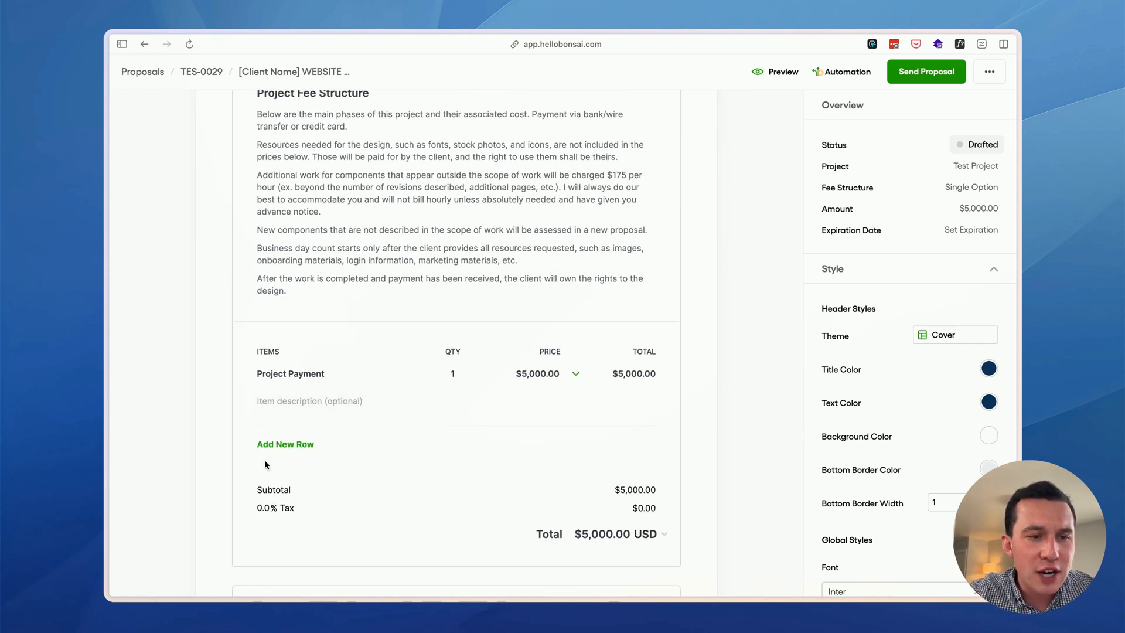
pyautogui.click(285, 443)
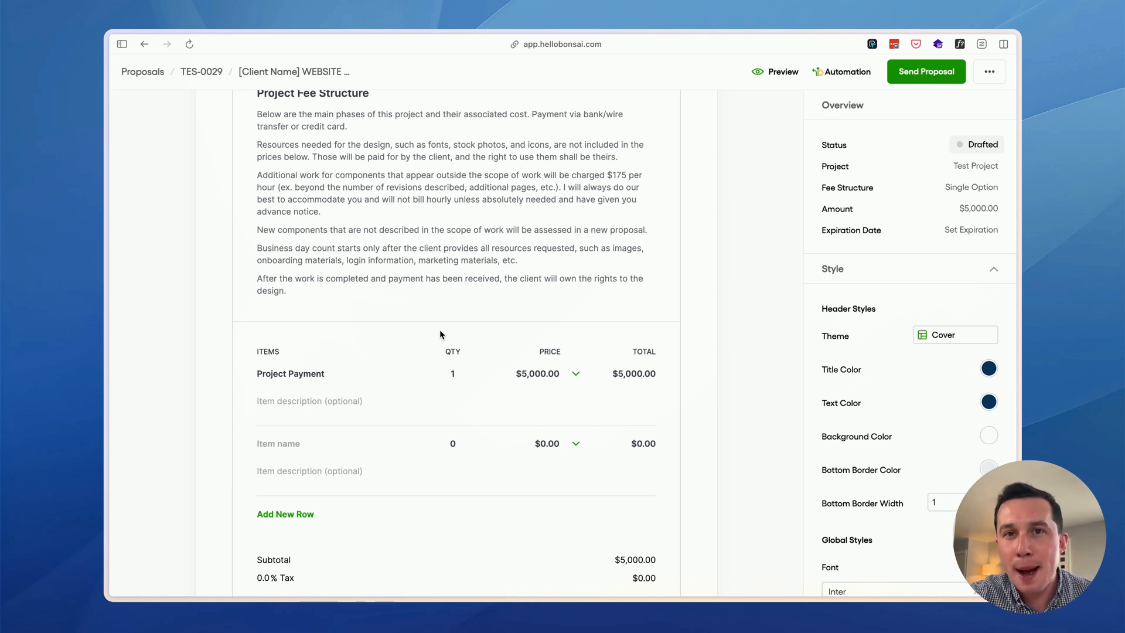
pyautogui.scroll(-3)
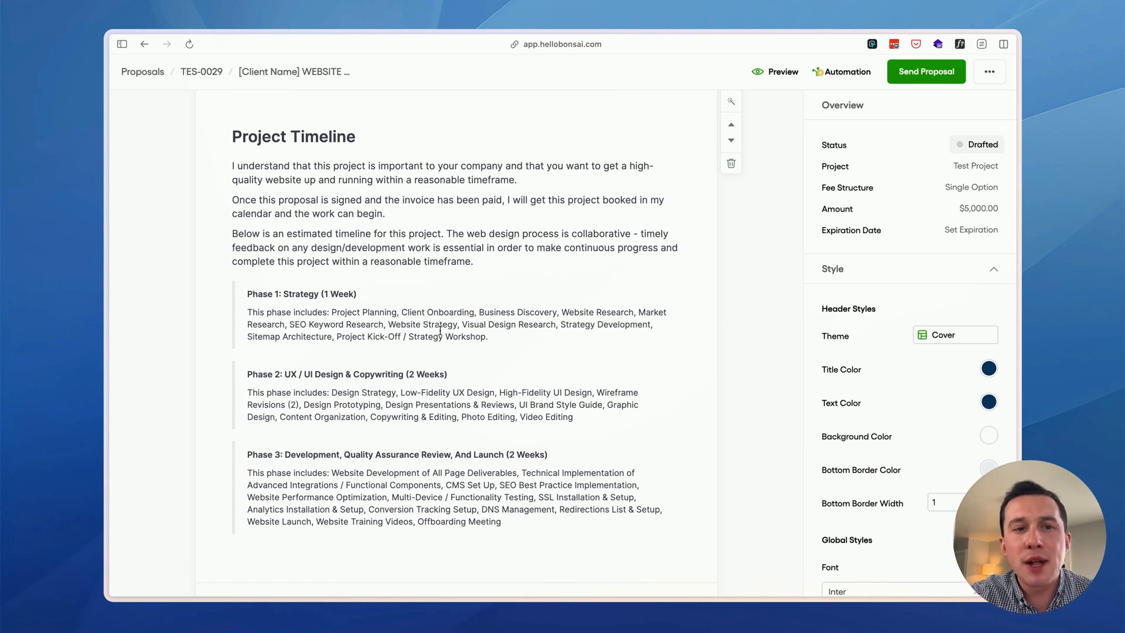
pyautogui.moveTo(523, 458)
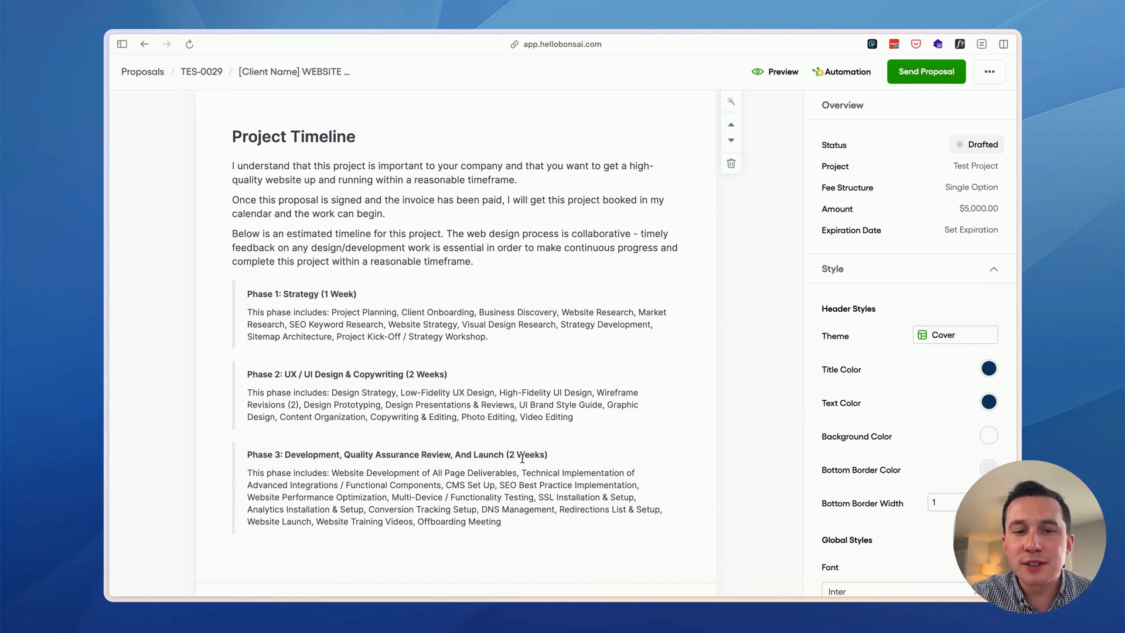
pyautogui.doubleClick(526, 454)
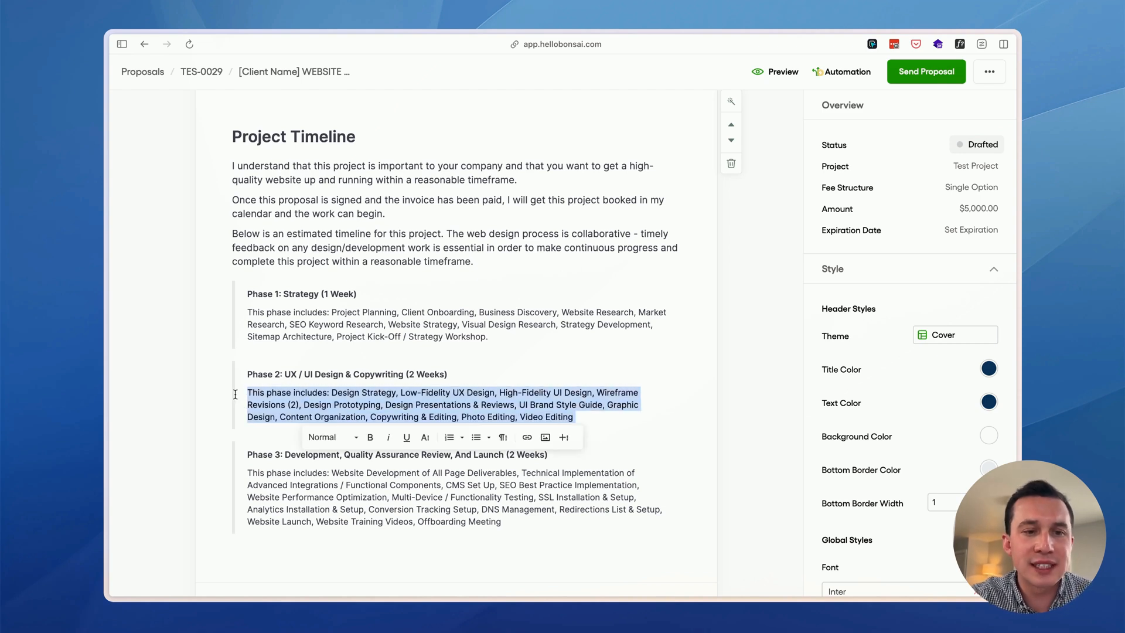
pyautogui.scroll(-3)
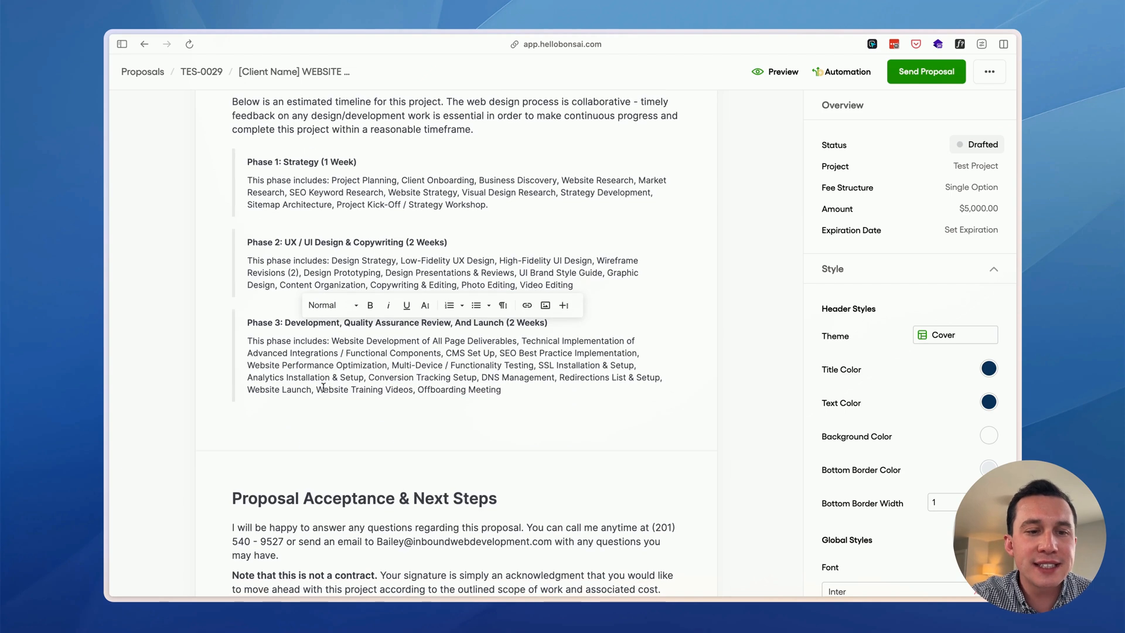
pyautogui.scroll(-3)
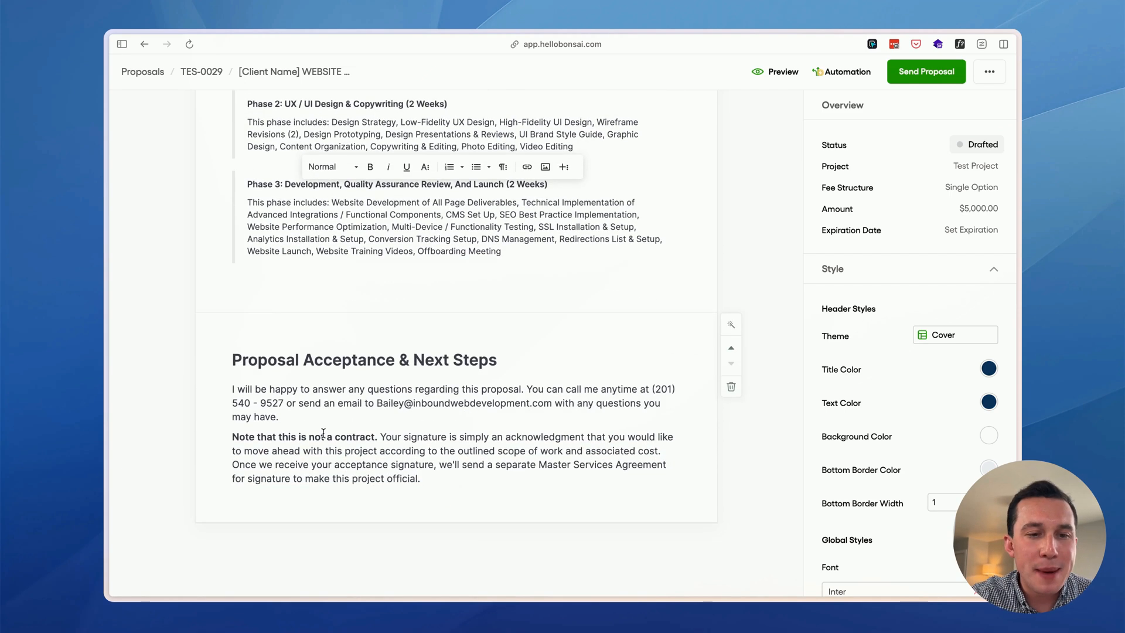
pyautogui.moveTo(411, 422)
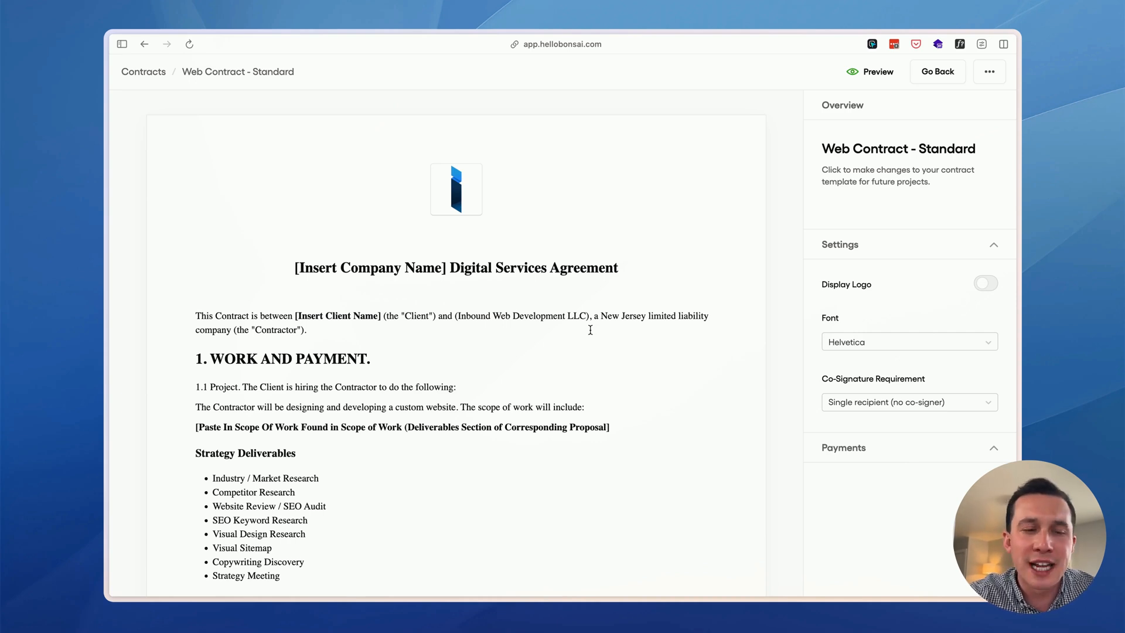
# Scroll the Web Contract - Standard through deliverables and schedule to the four 25% installments
pyautogui.scroll(-3)
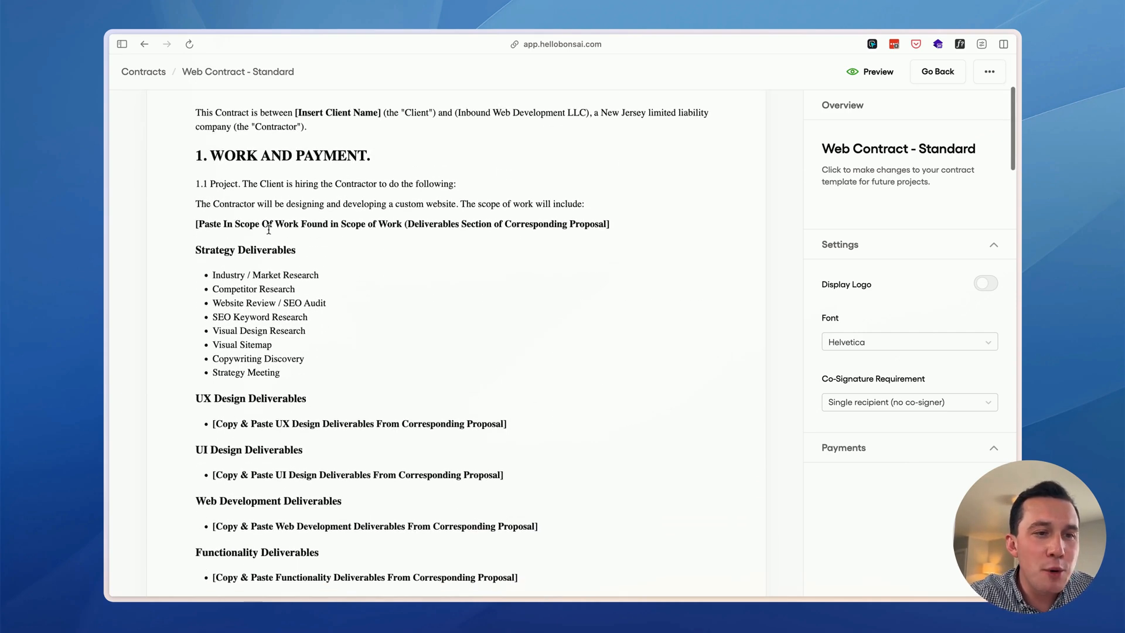
pyautogui.scroll(-3)
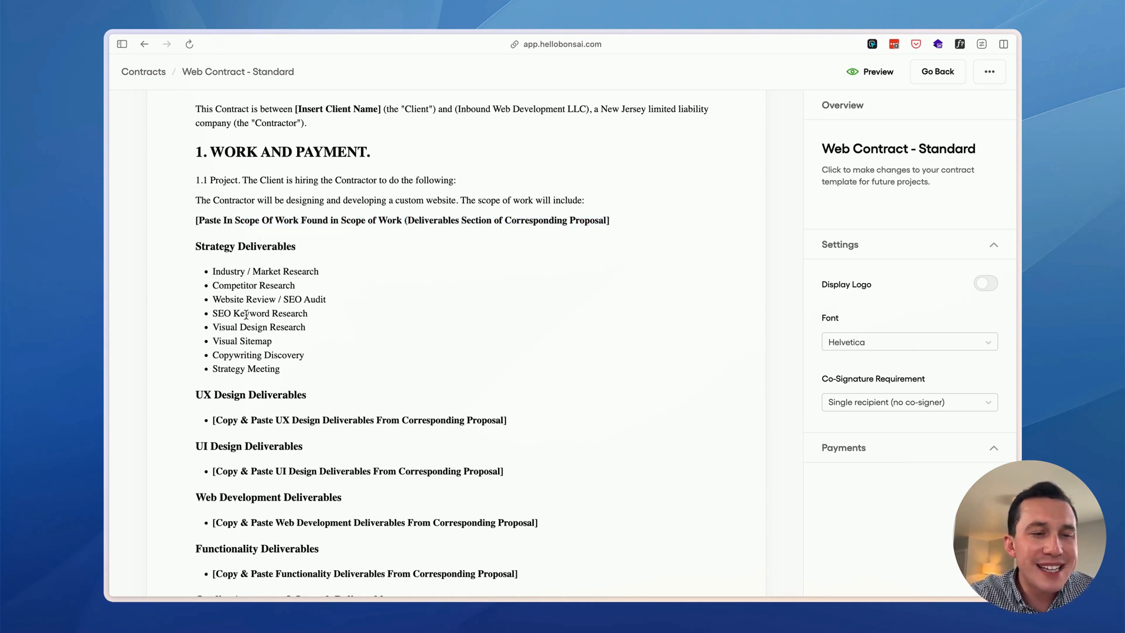
pyautogui.scroll(-3)
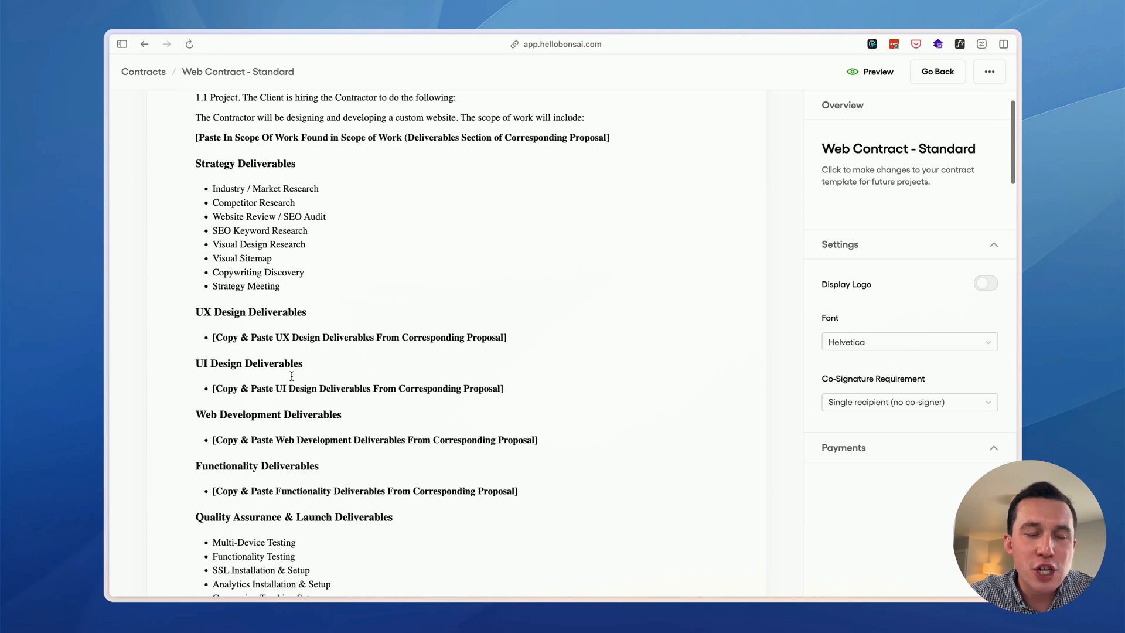
pyautogui.moveTo(280, 437)
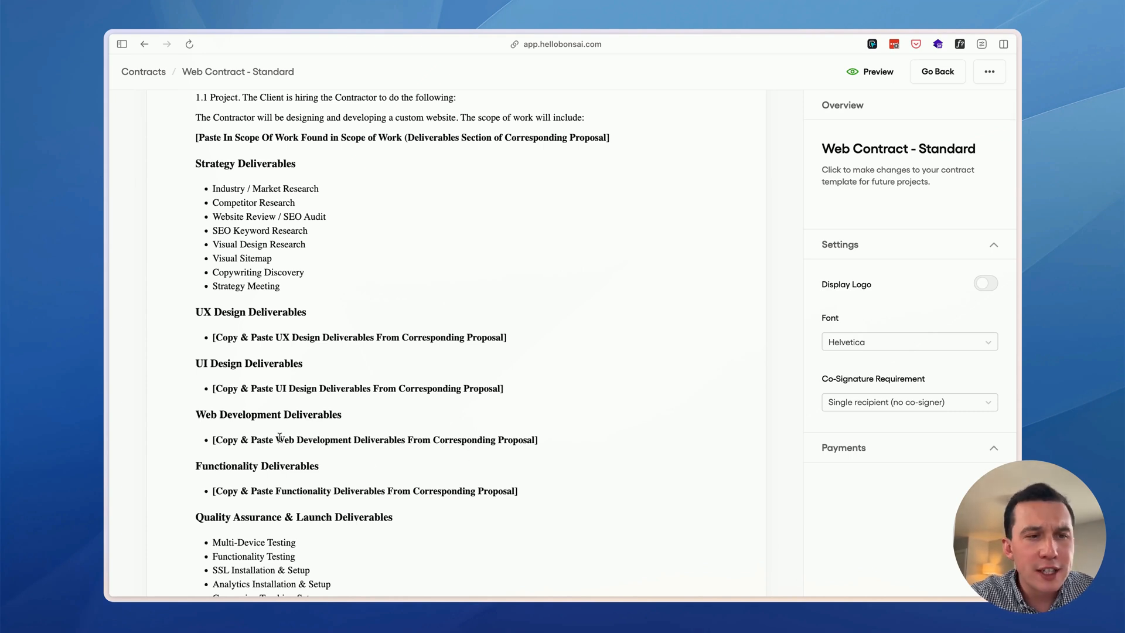
pyautogui.scroll(-3)
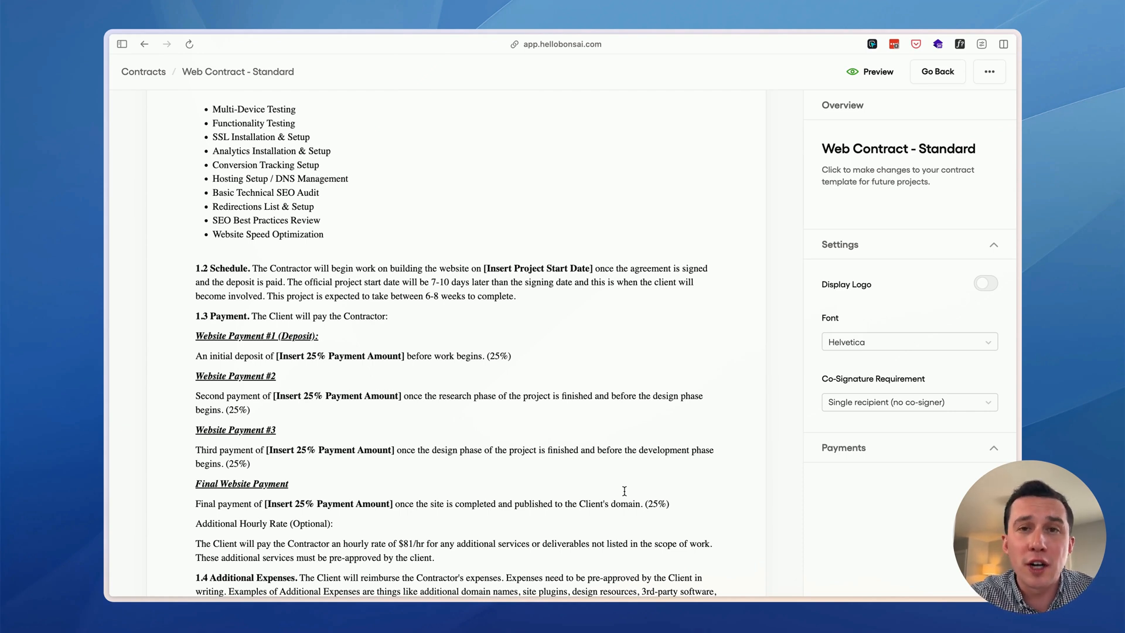
pyautogui.scroll(-3)
pyautogui.write('75')
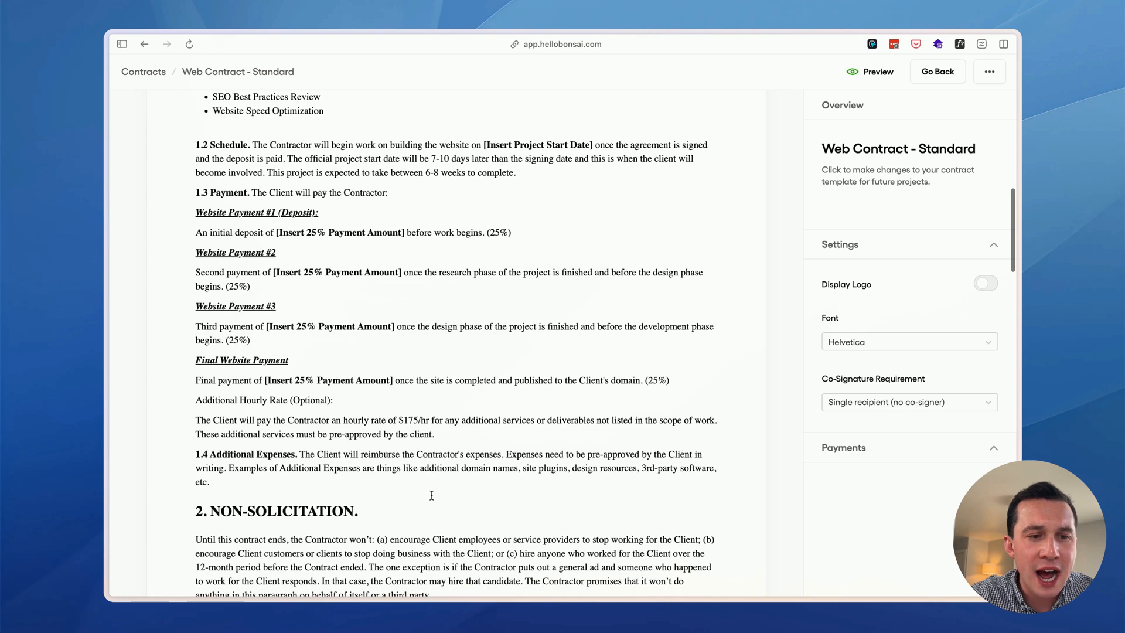
pyautogui.scroll(-3)
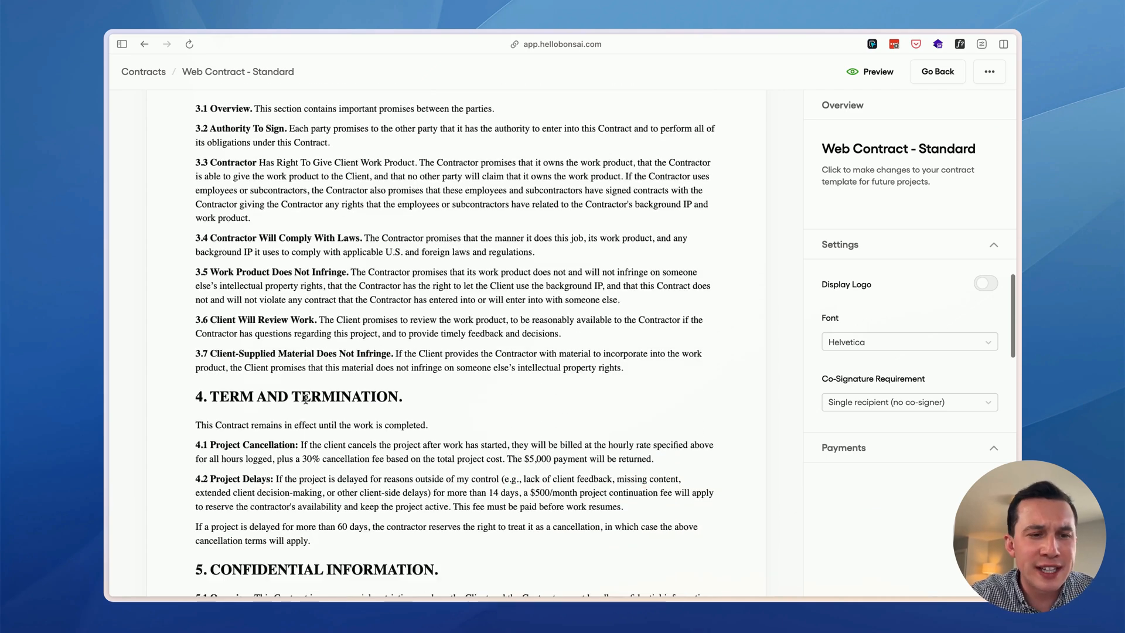
pyautogui.scroll(-3)
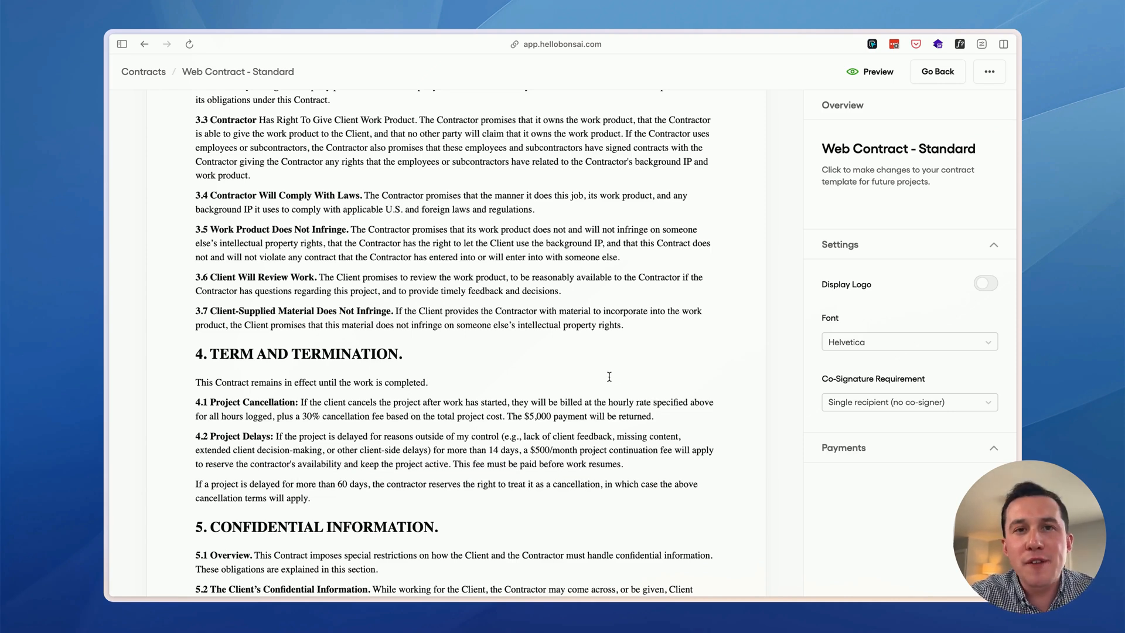
pyautogui.scroll(-3)
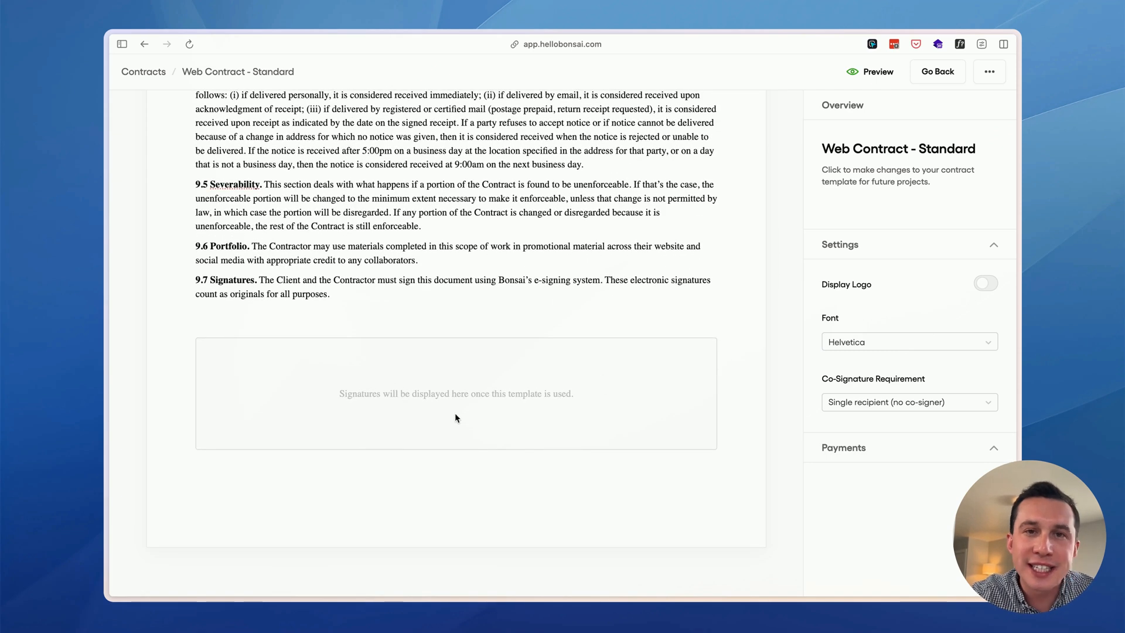
pyautogui.moveTo(453, 419)
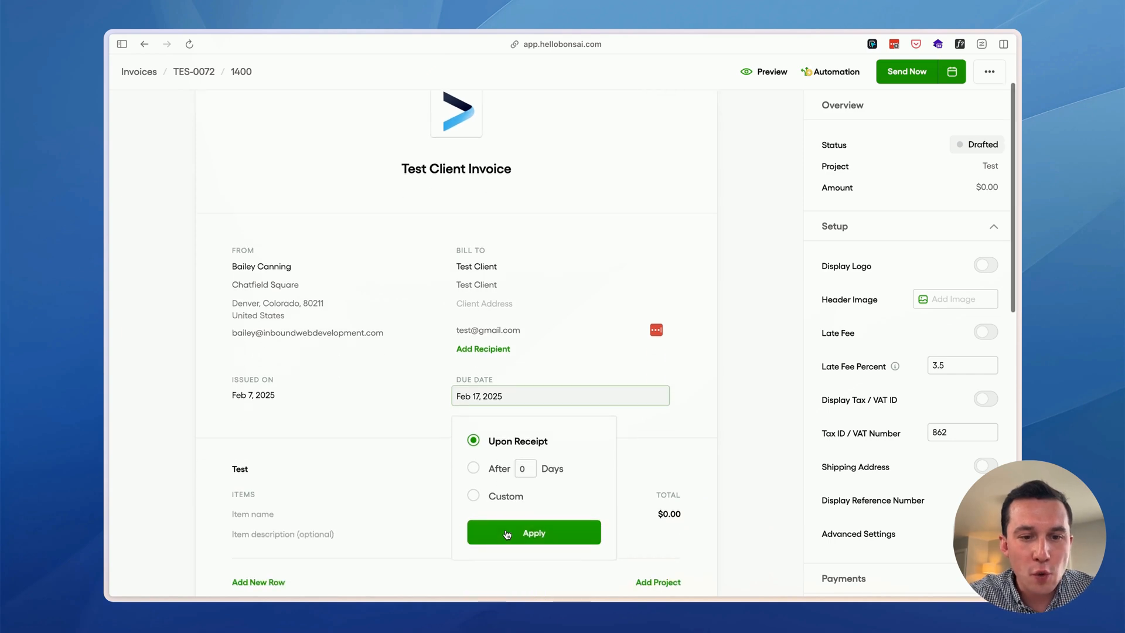
# Set the invoice due Upon Receipt and name its first line item 'Project' deposit
pyautogui.click(533, 532)
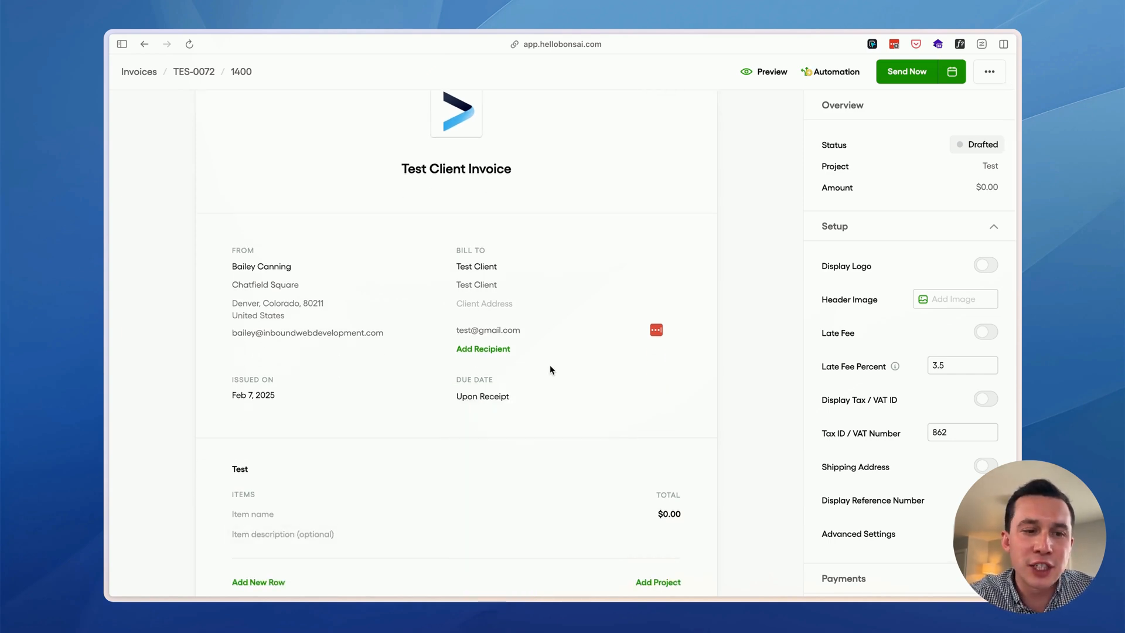
pyautogui.scroll(-3)
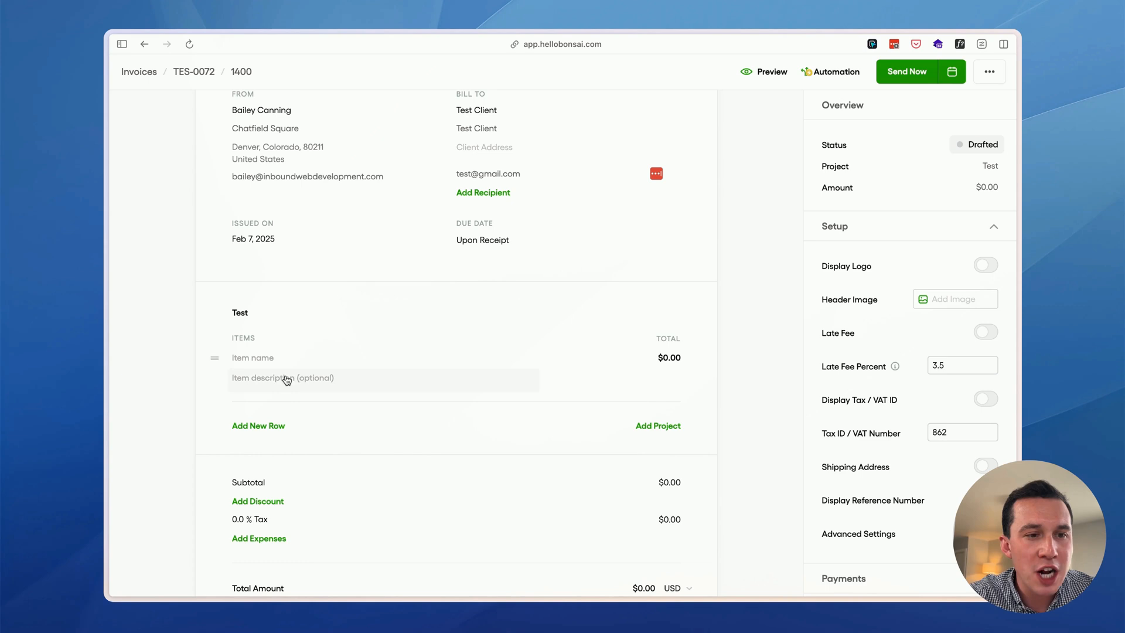
pyautogui.write('Project Deposit Invoic')
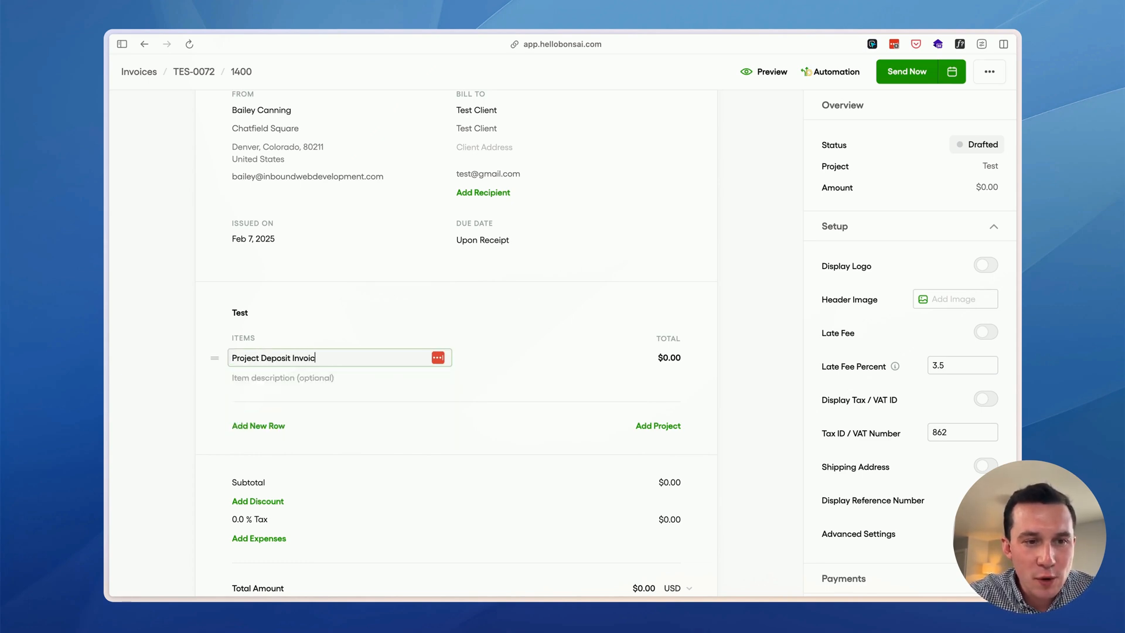
pyautogui.scroll(-3)
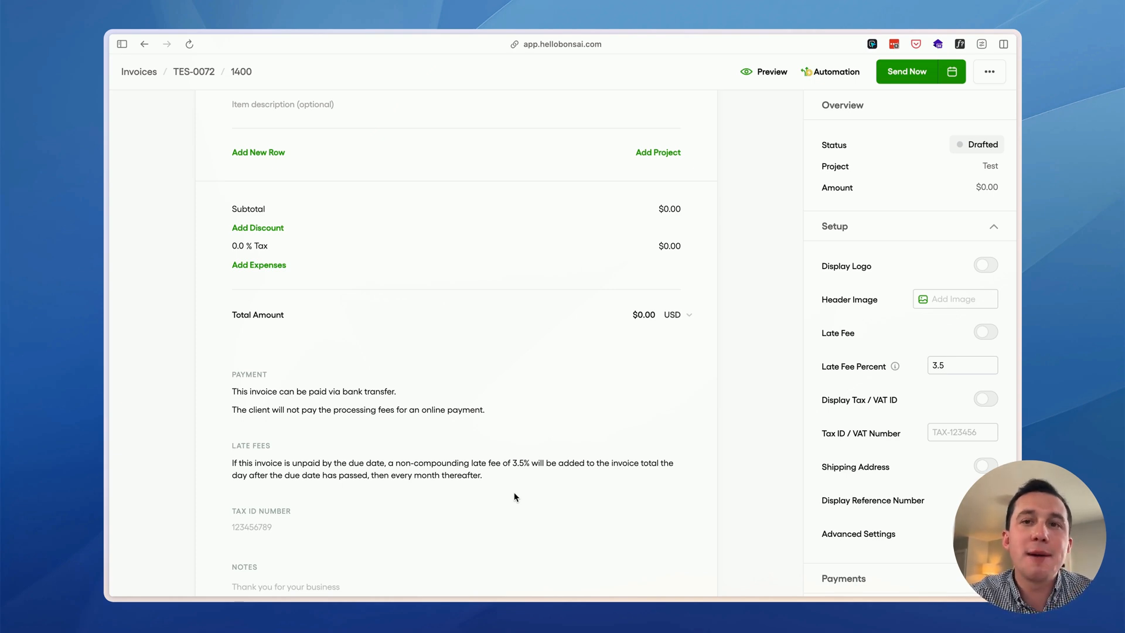
pyautogui.moveTo(509, 166)
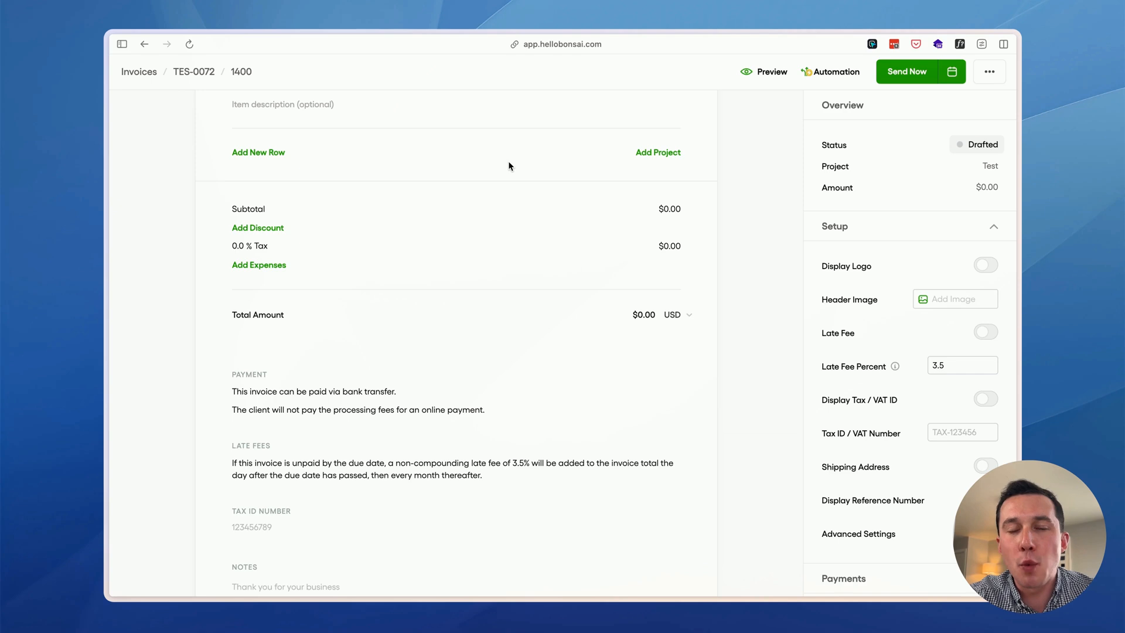
pyautogui.moveTo(394, 215)
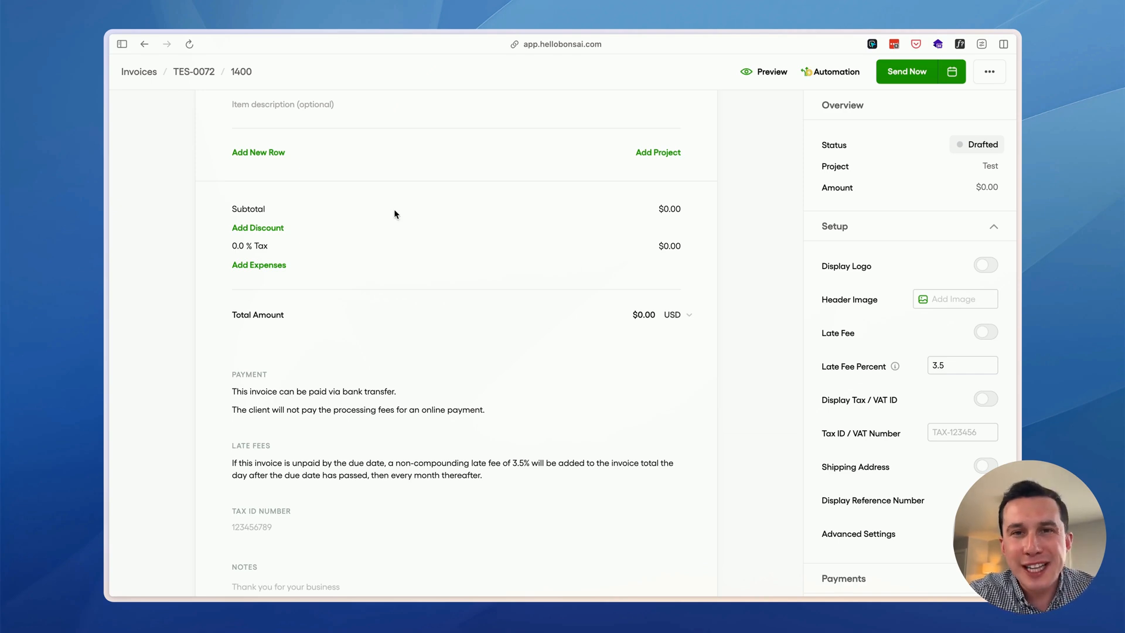